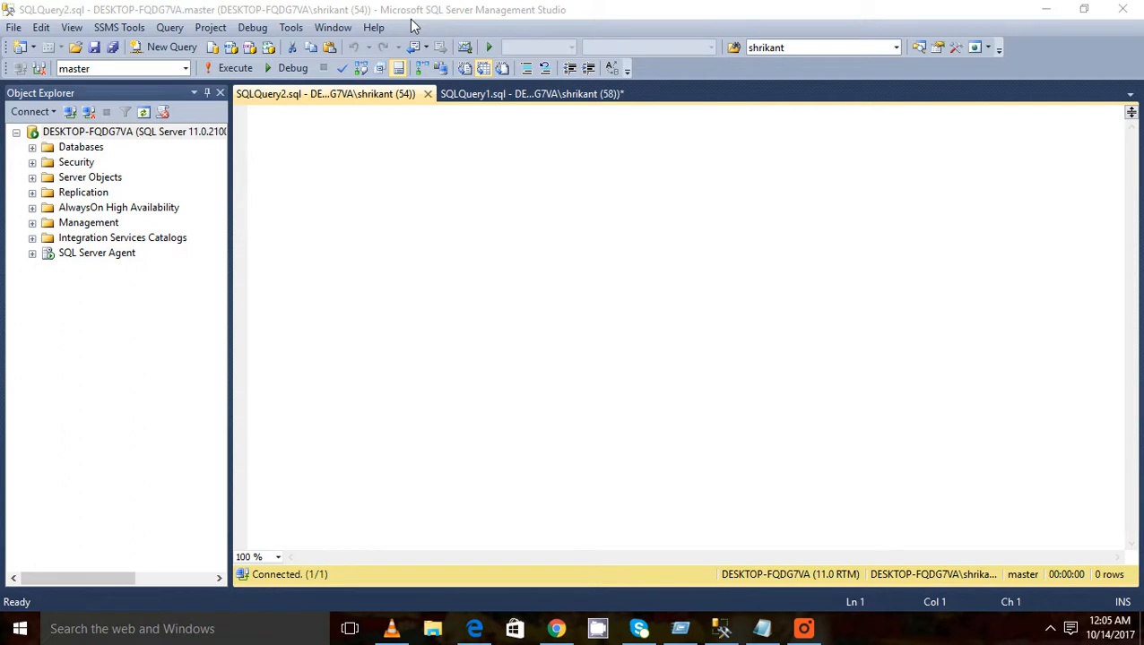
mouse_move(414, 22)
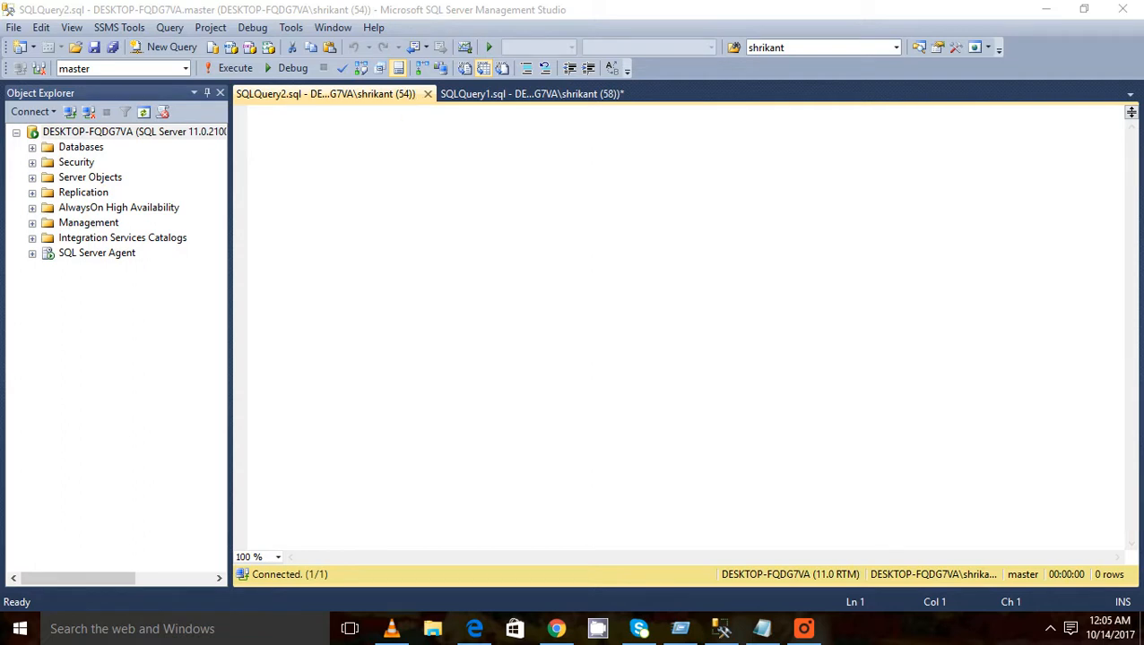
Write CREATE TABLE BlockingDemo(Id int) followed by GO in the SQLQuery2 editor
type("CRea")
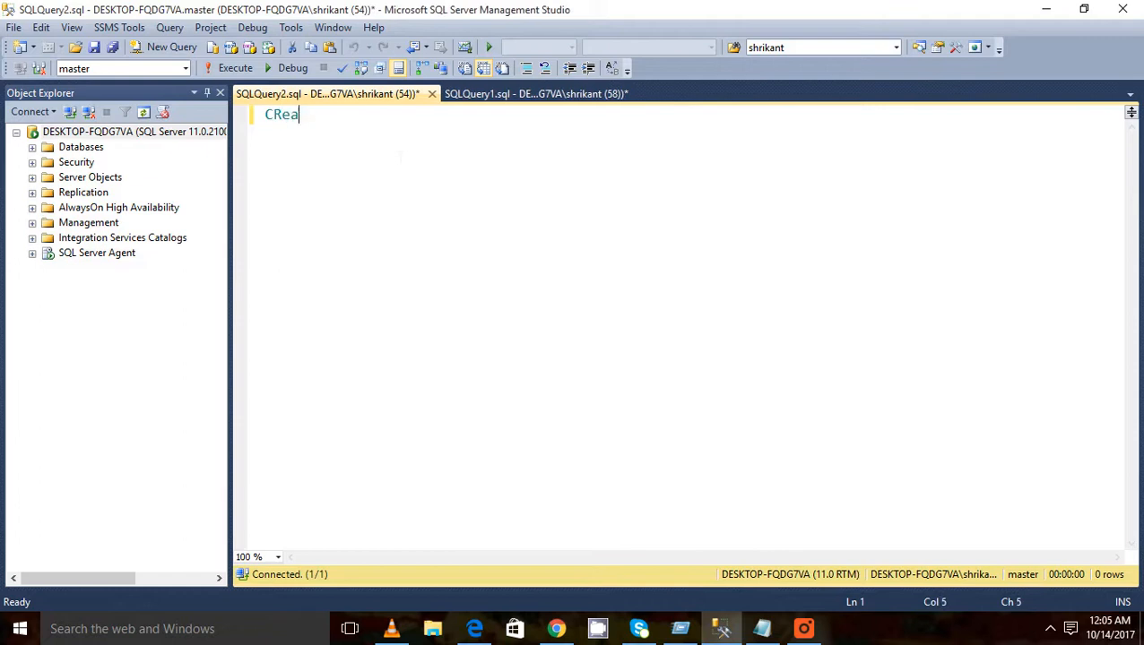
key("BackSpace")
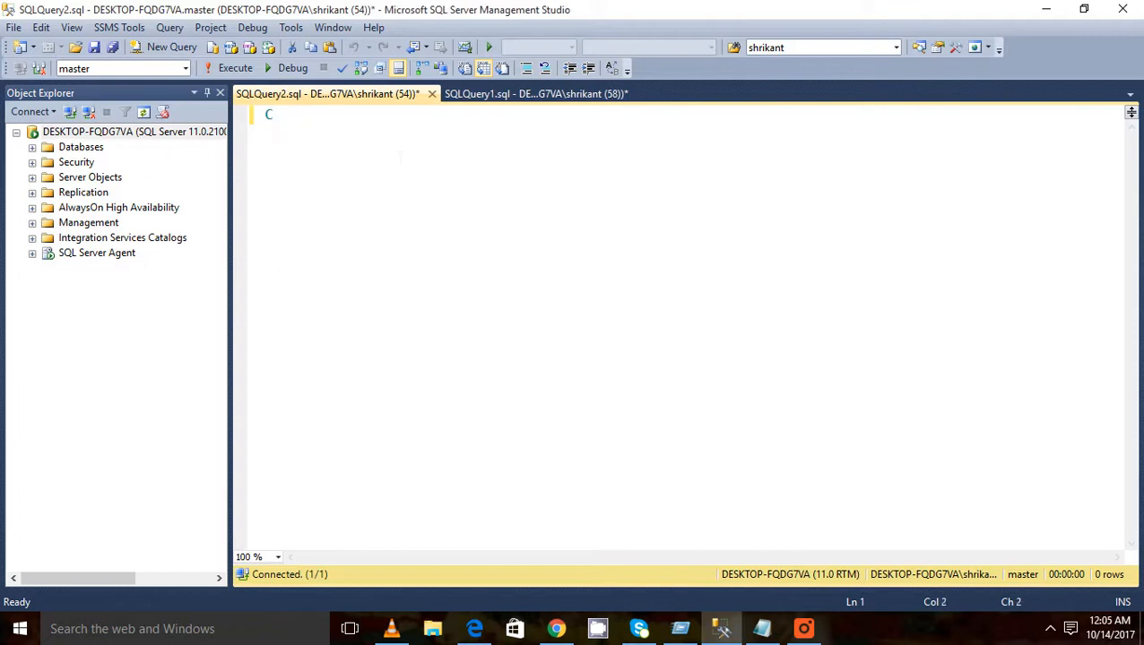
type("reate ta")
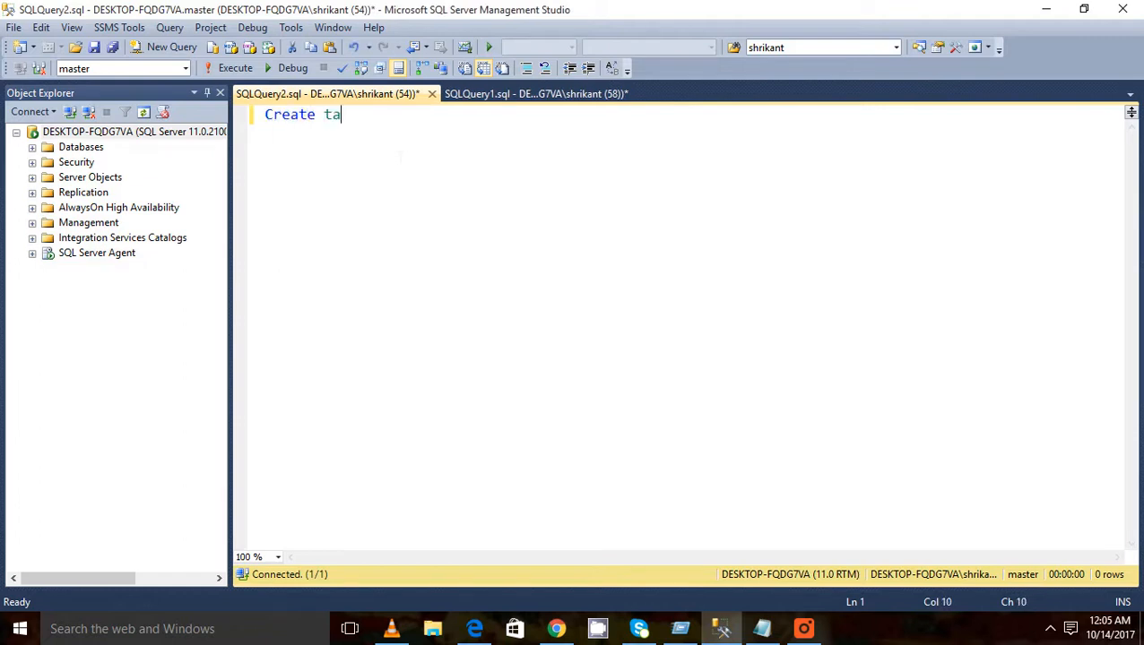
type("ble")
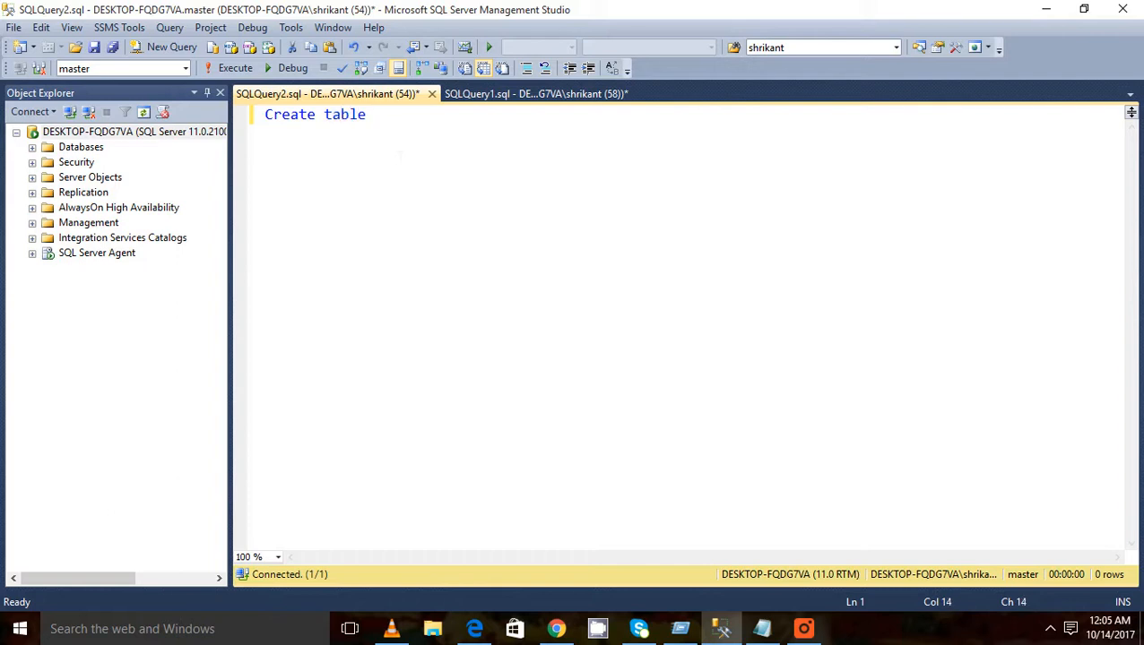
type("B")
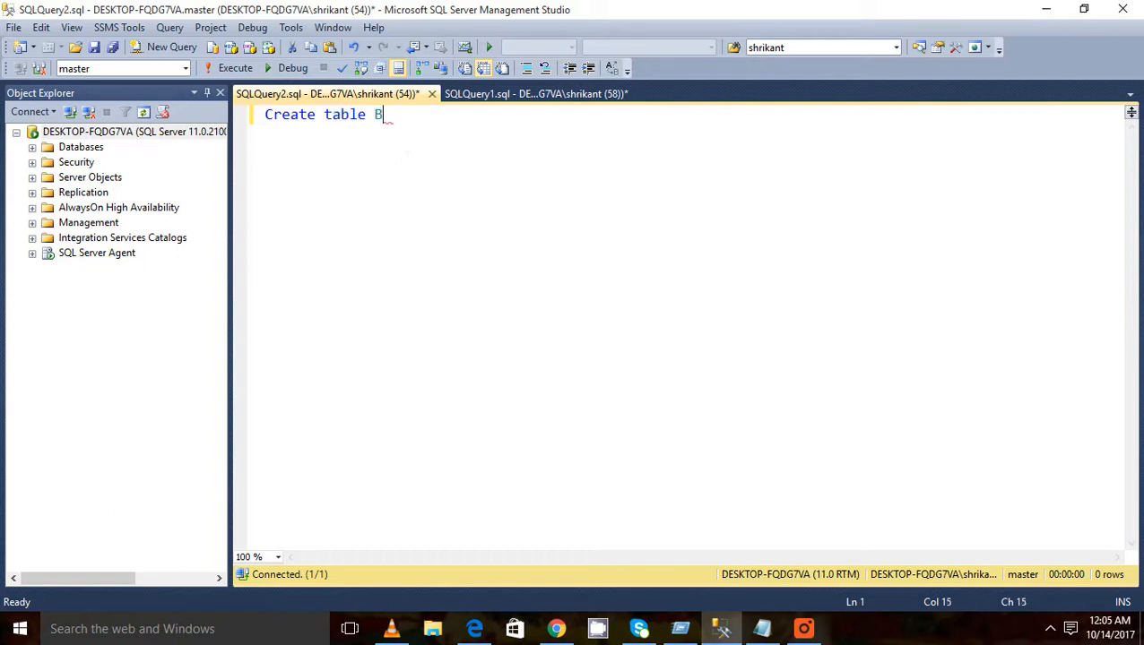
type("locking")
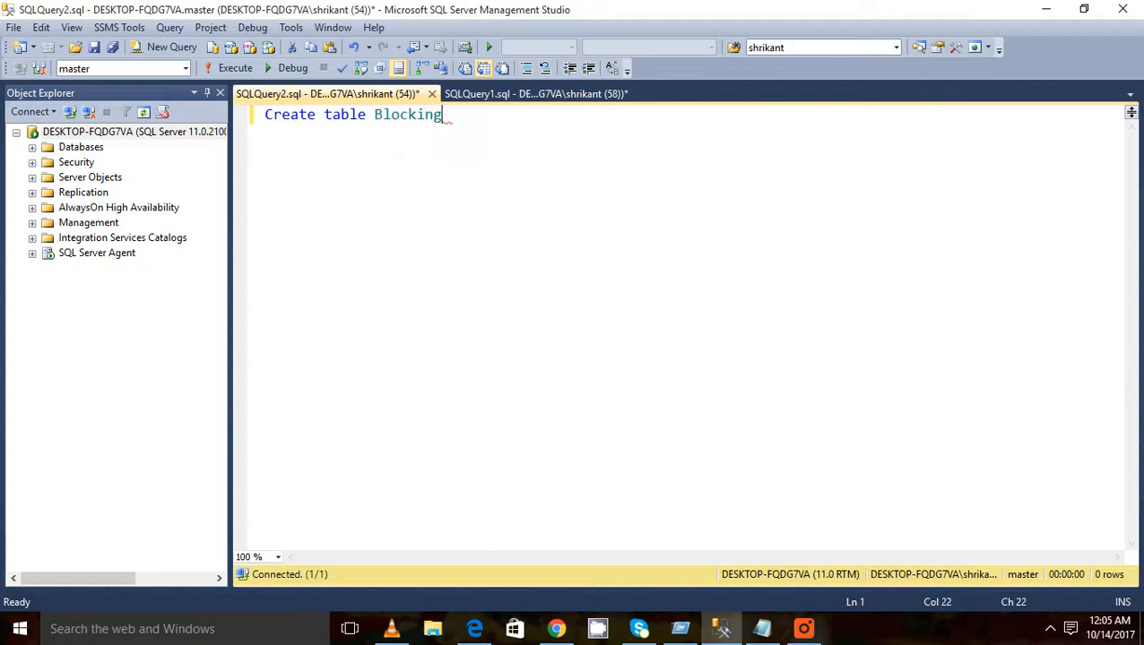
type("Demo()")
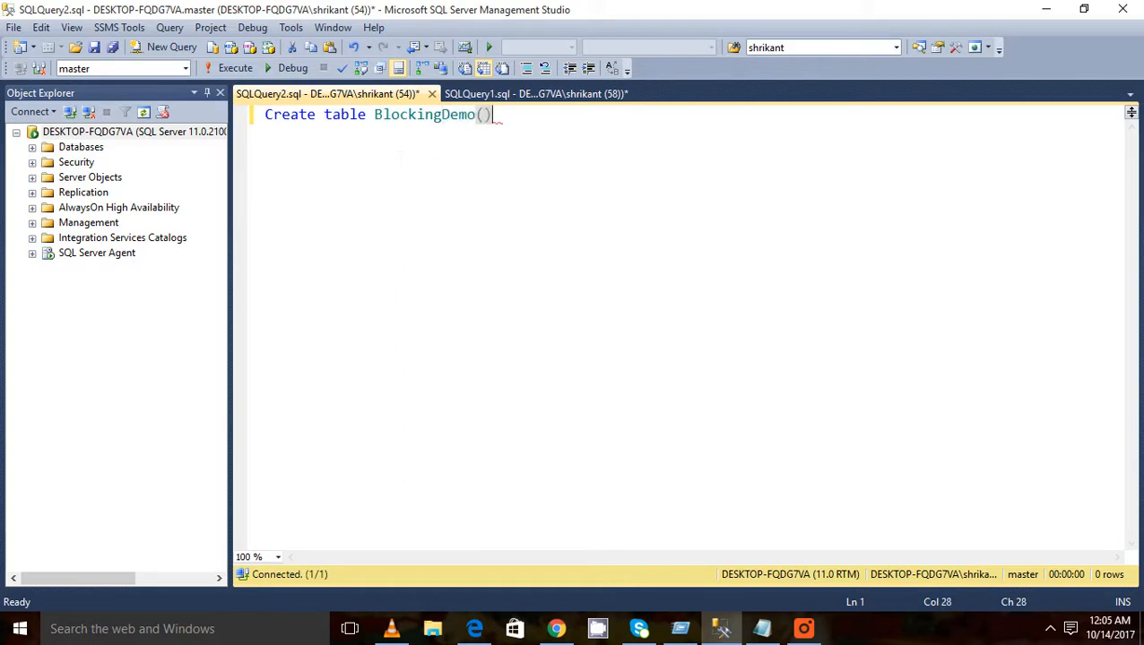
type("int")
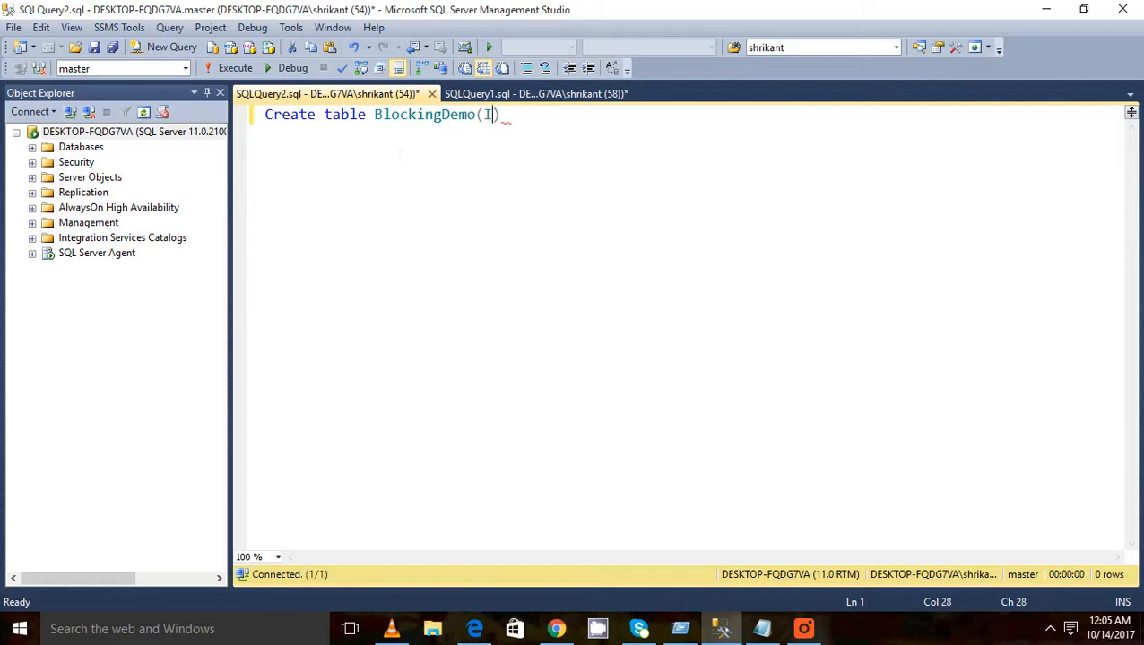
type("d int")
type("goin")
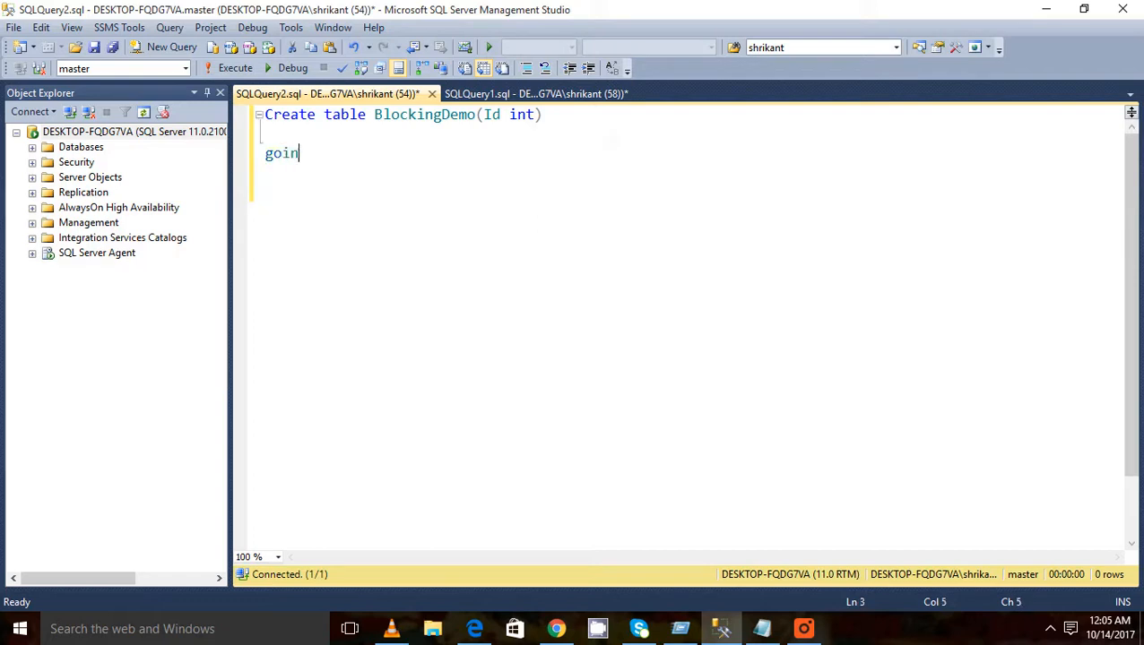
Add INSERT INTO BlockingDemo SELECT 1 and select the go, insert and select lines
key("BackSpace")
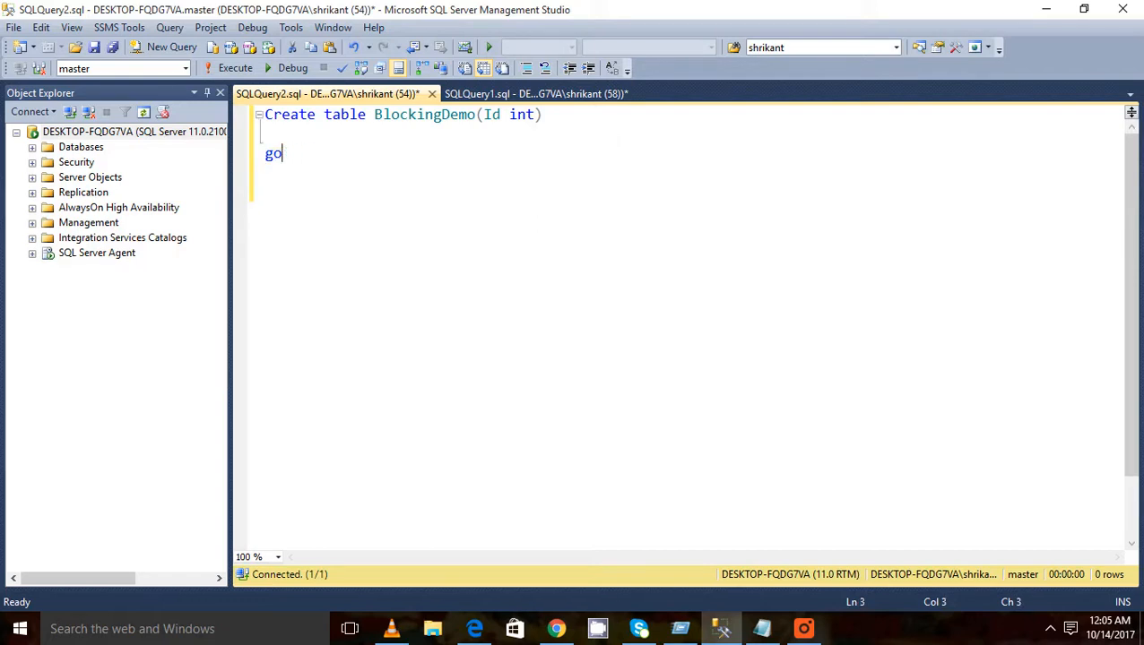
type("insert")
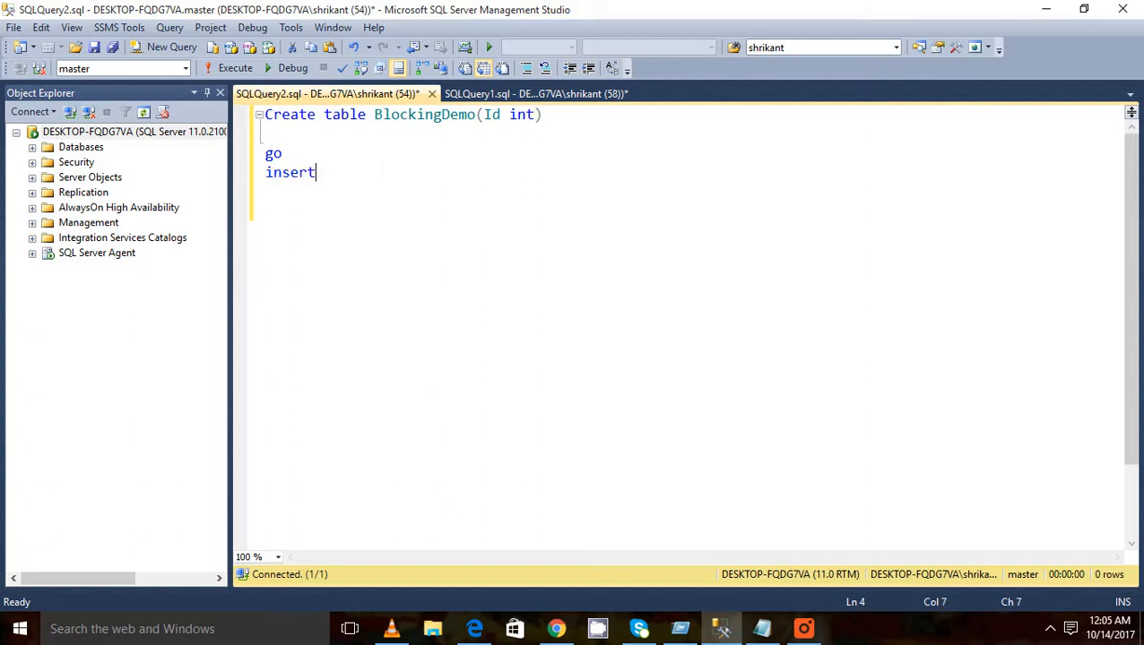
type("inot")
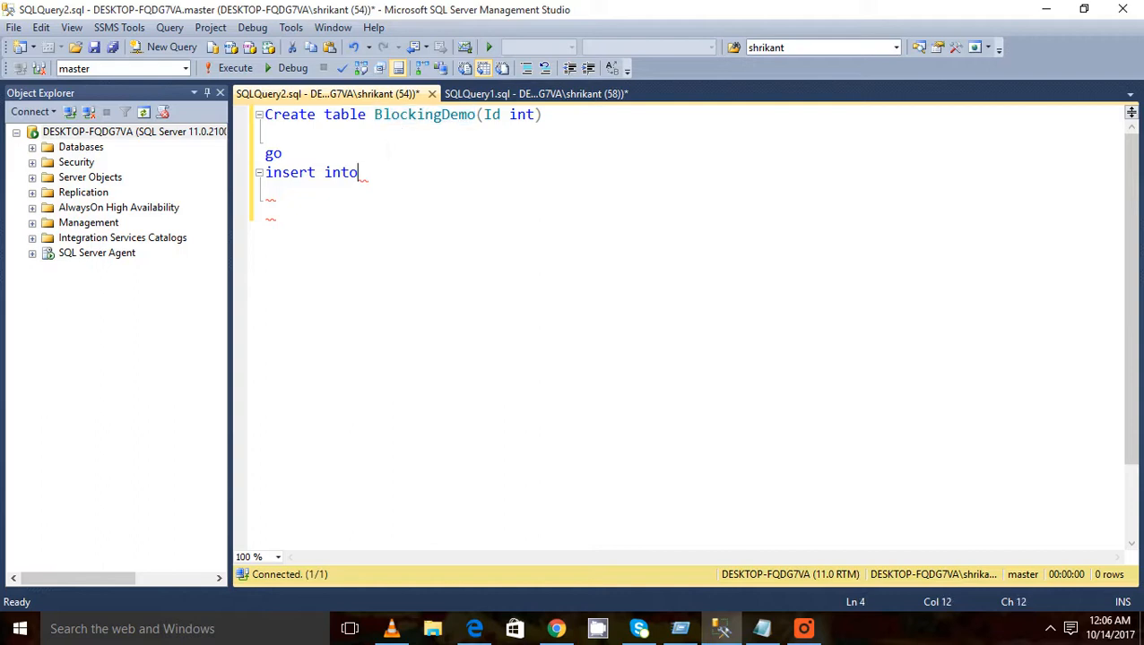
type("BlockingDemo")
left_click(686, 192)
type("select 1")
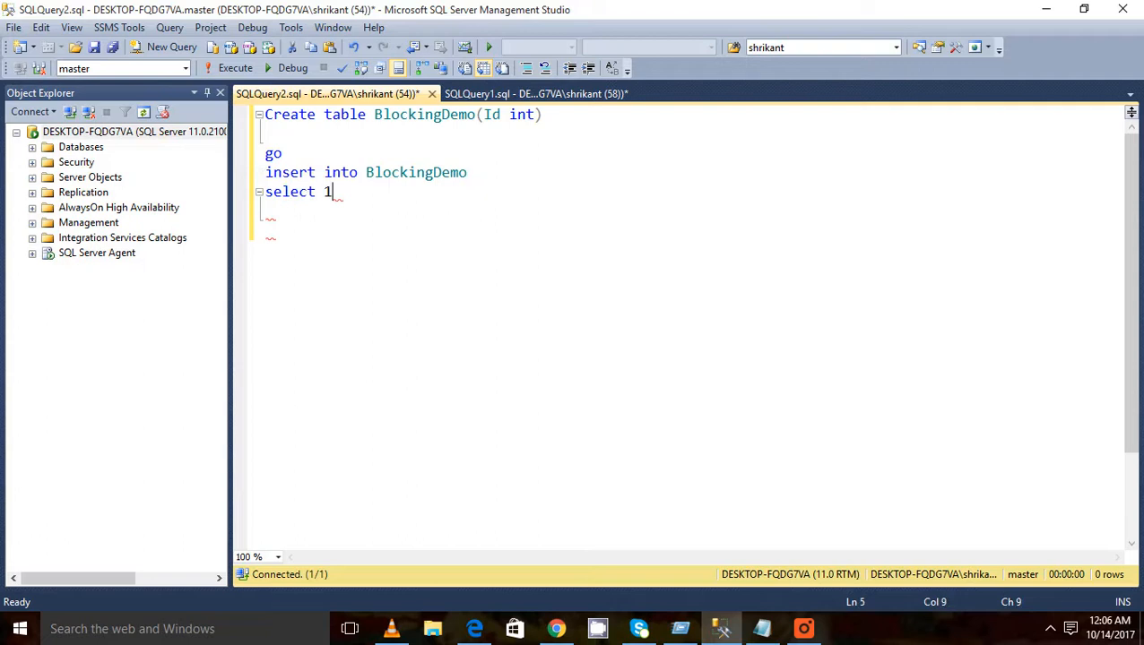
left_click_drag(279, 154, 331, 190)
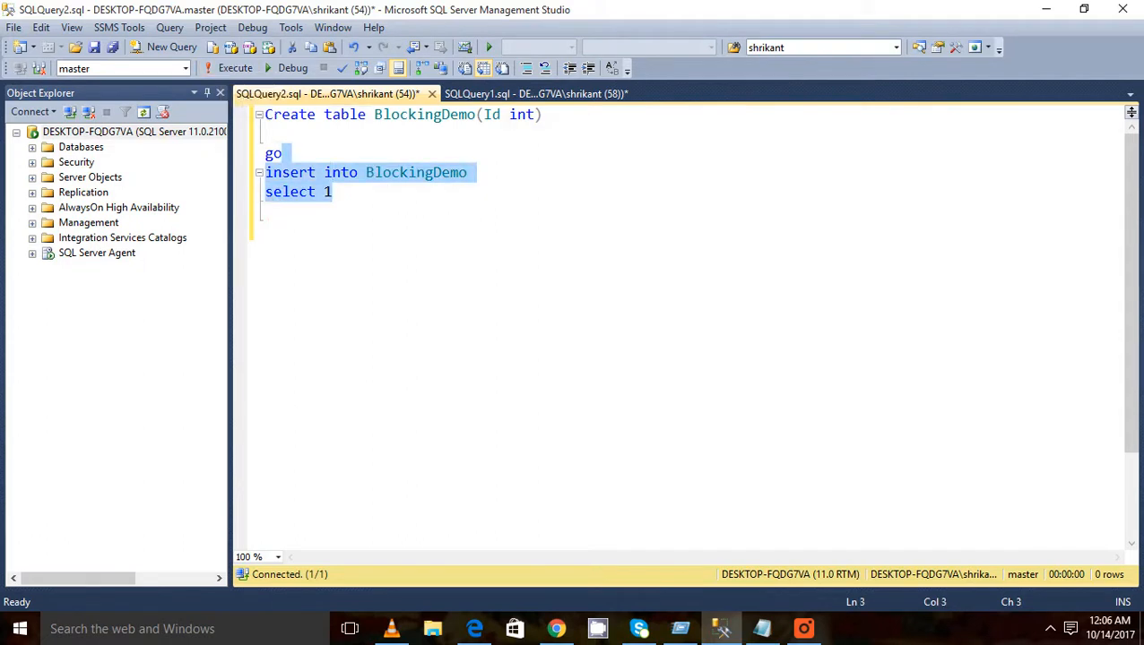
Execute the script (1 row affected), copy the BlockingDemo name and start SQLQuery3
left_click(233, 68)
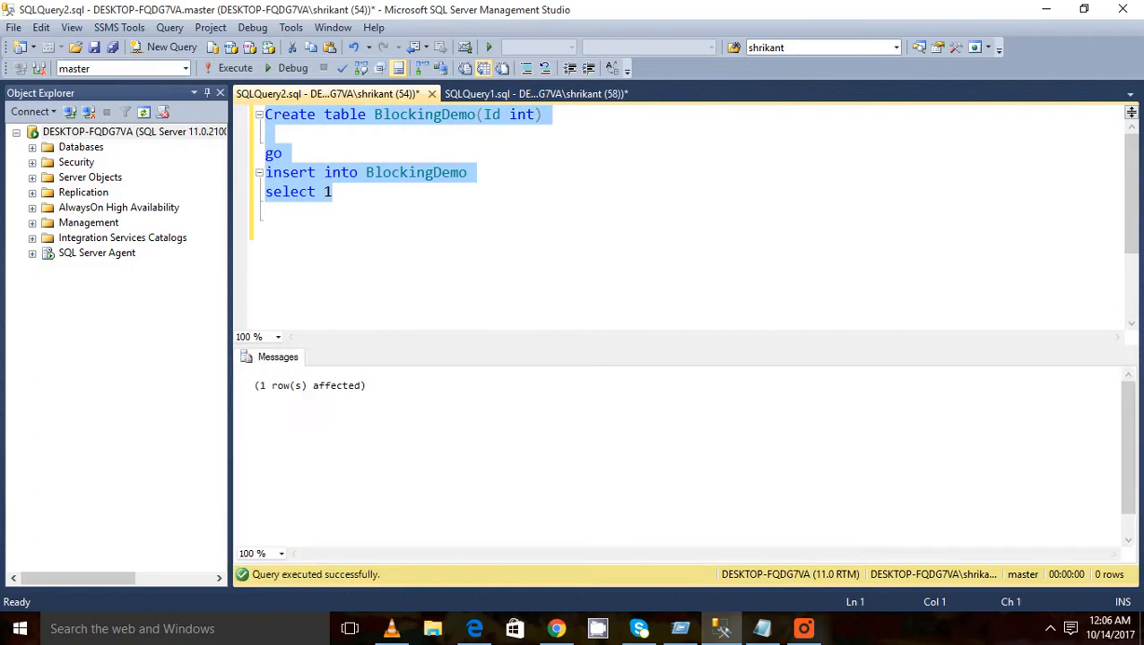
left_click(350, 218)
type("begi")
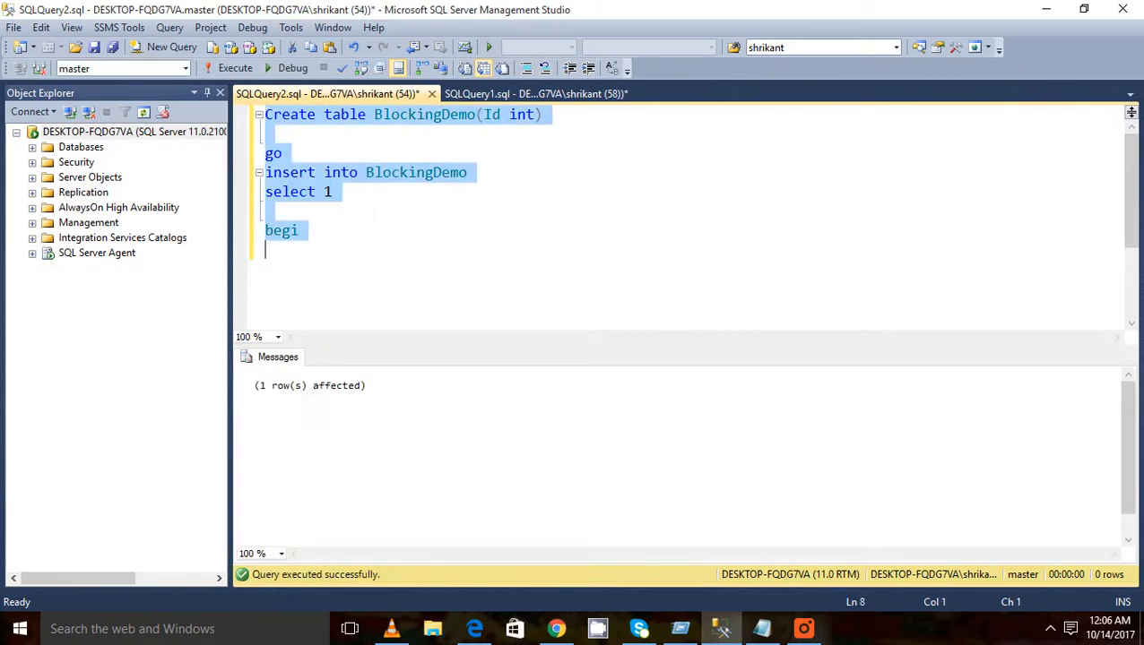
double_click(415, 172)
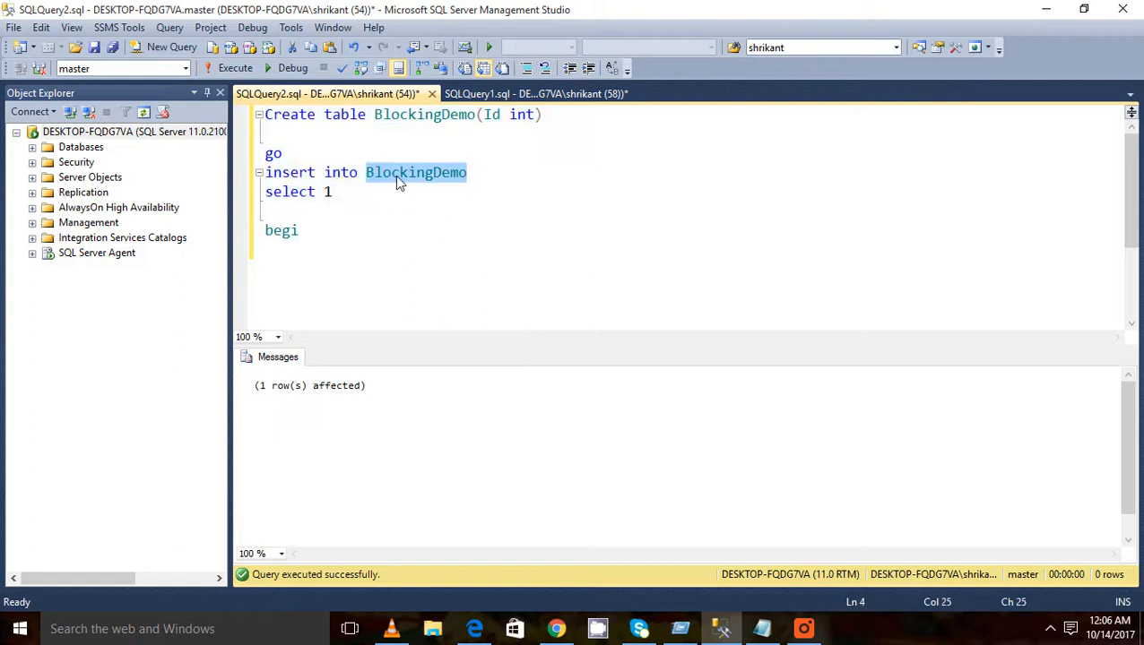
left_click(172, 47)
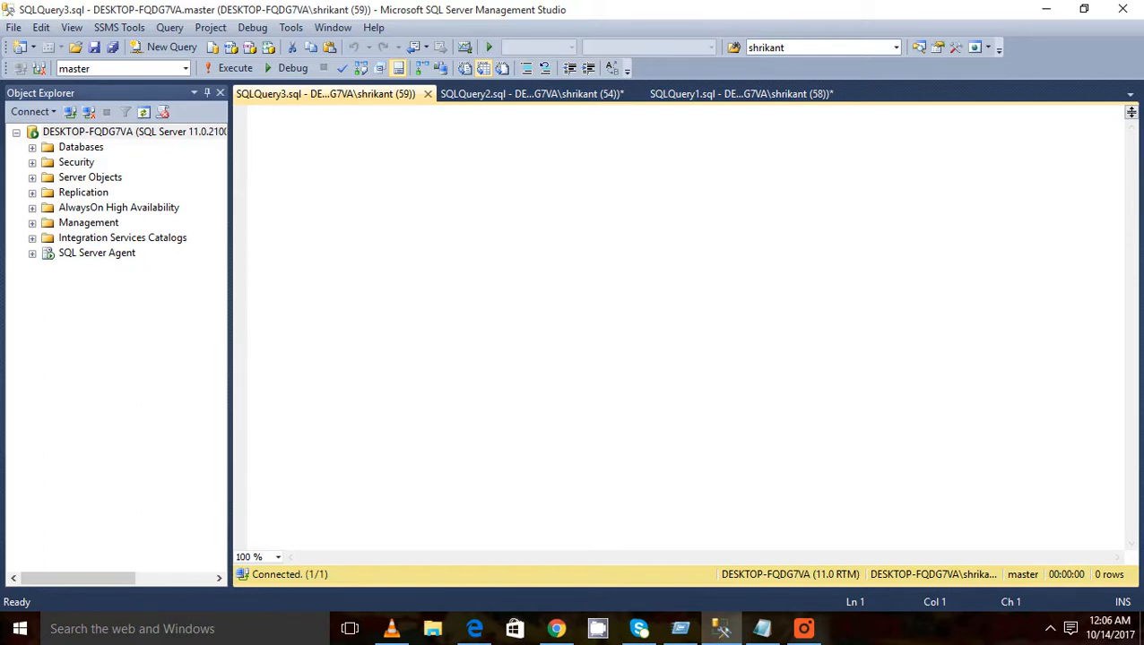
mouse_move(398, 101)
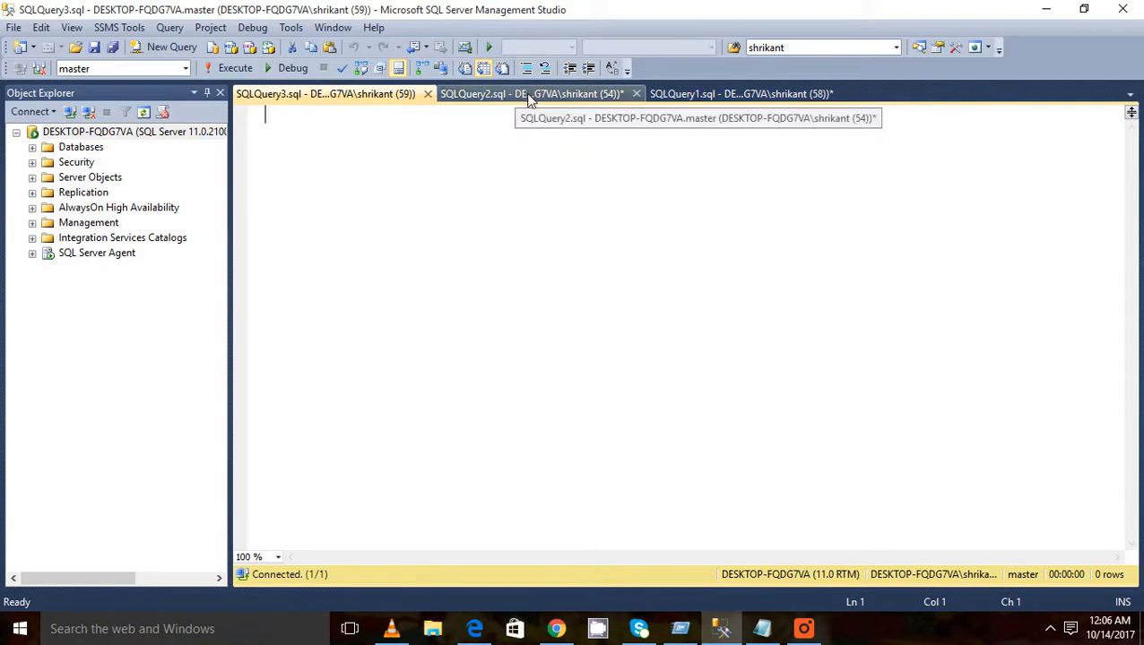
Write 'begin transaction' and 'insert into BlockingDemo' in SQLQuery3, checking the creation script for the name
left_click(529, 93)
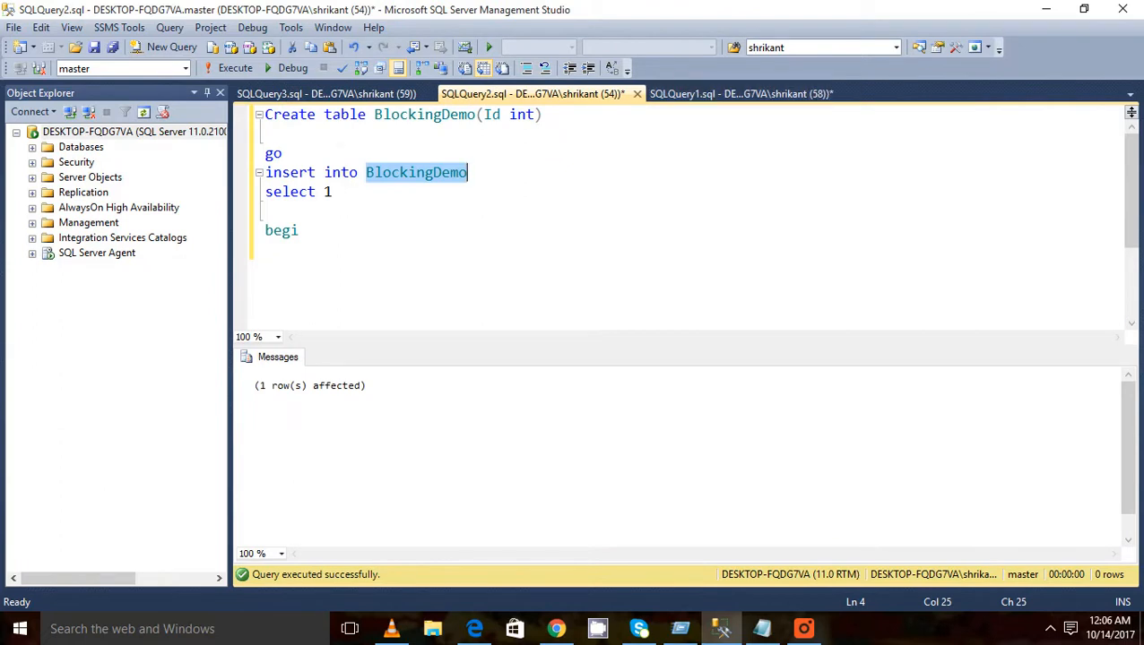
left_click(315, 94)
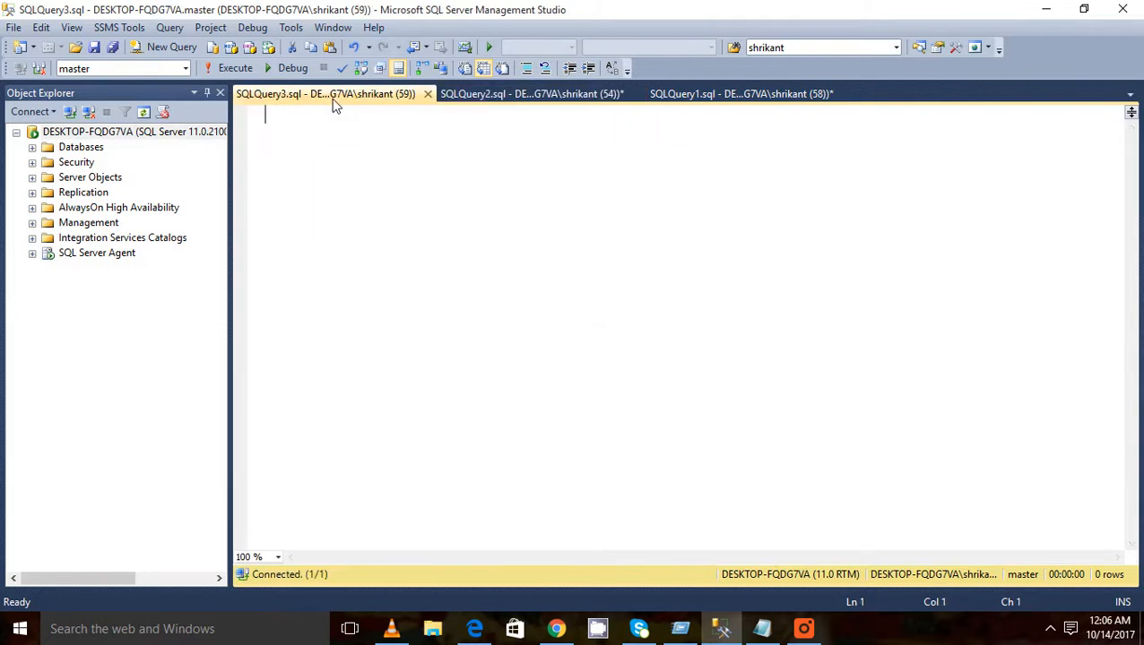
type("BlockingDemo")
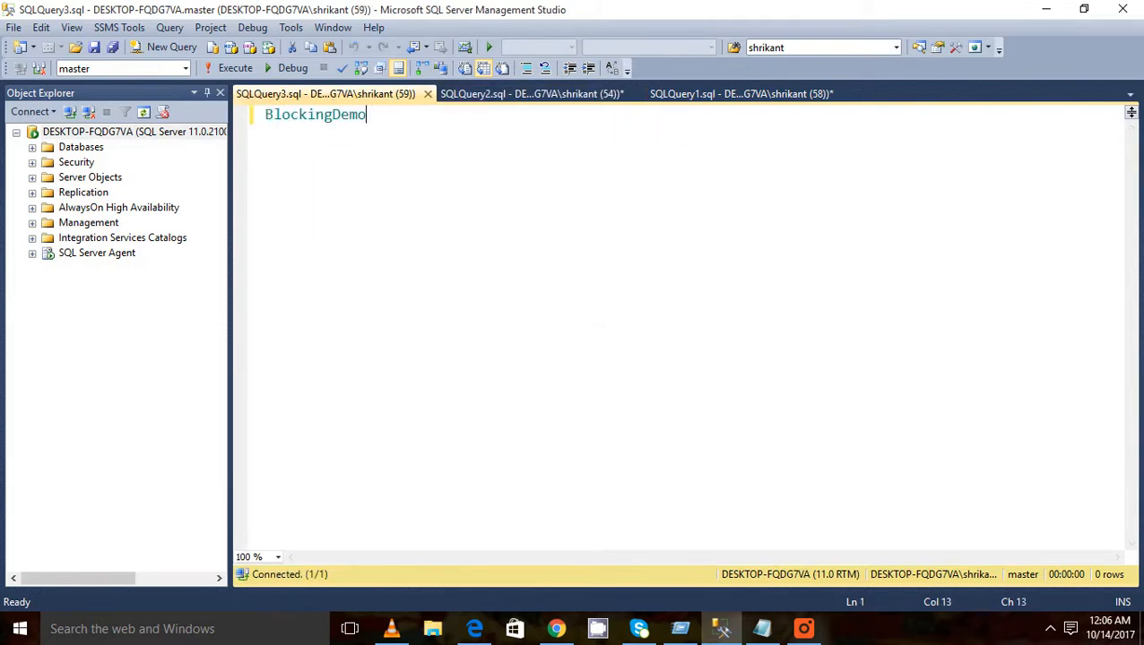
type("begin trans")
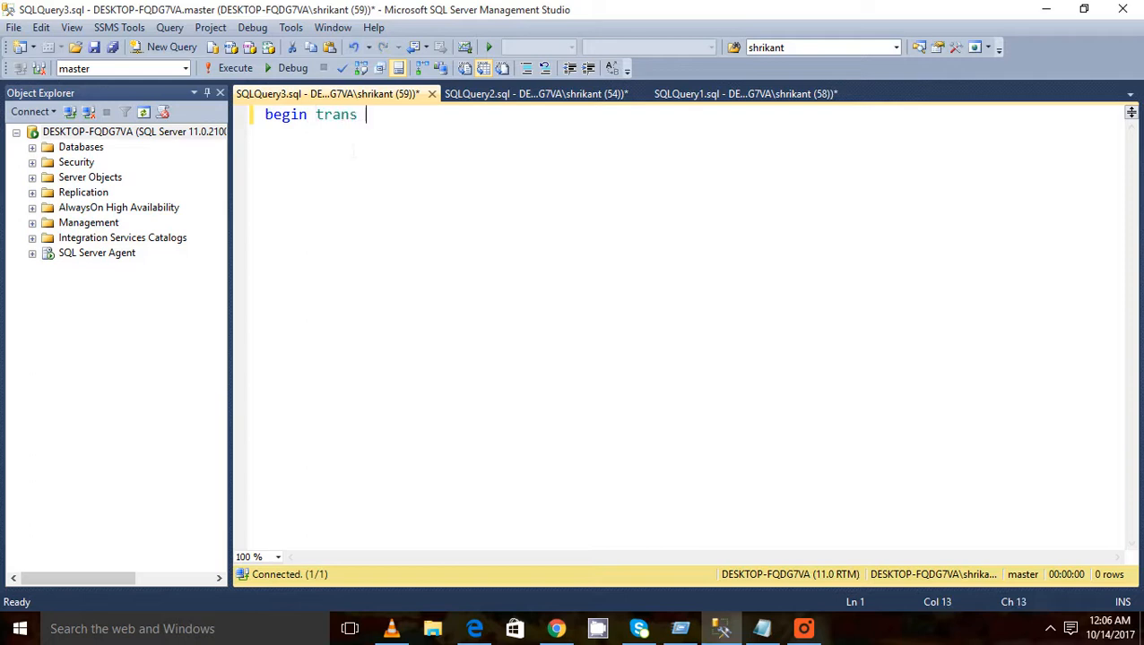
type("i")
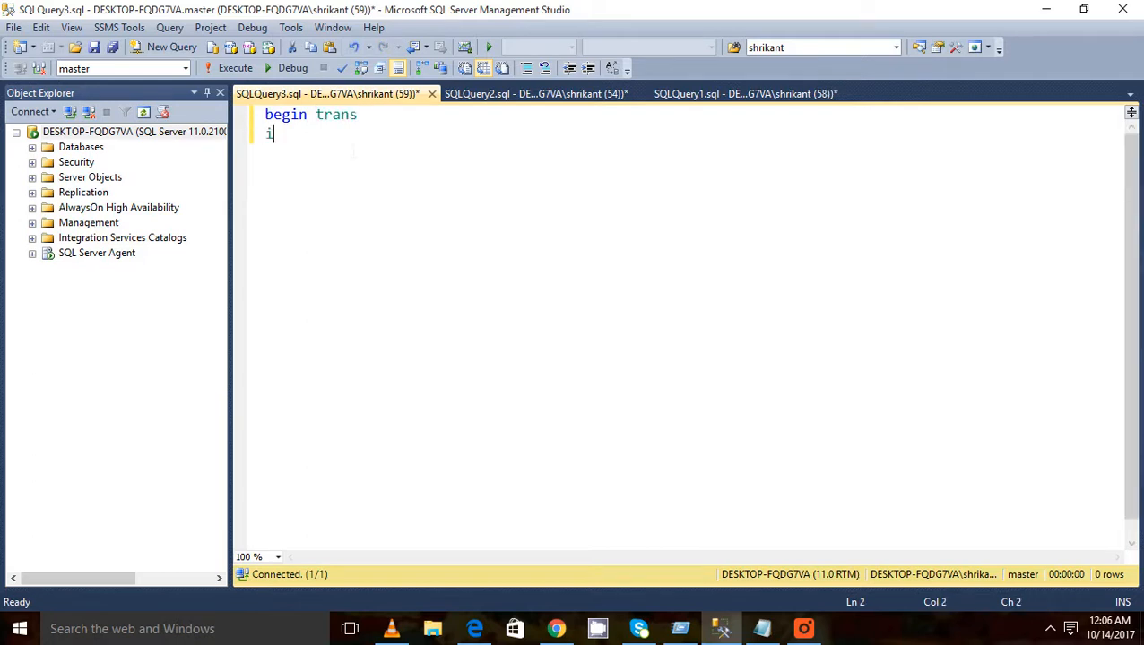
type("nsert into")
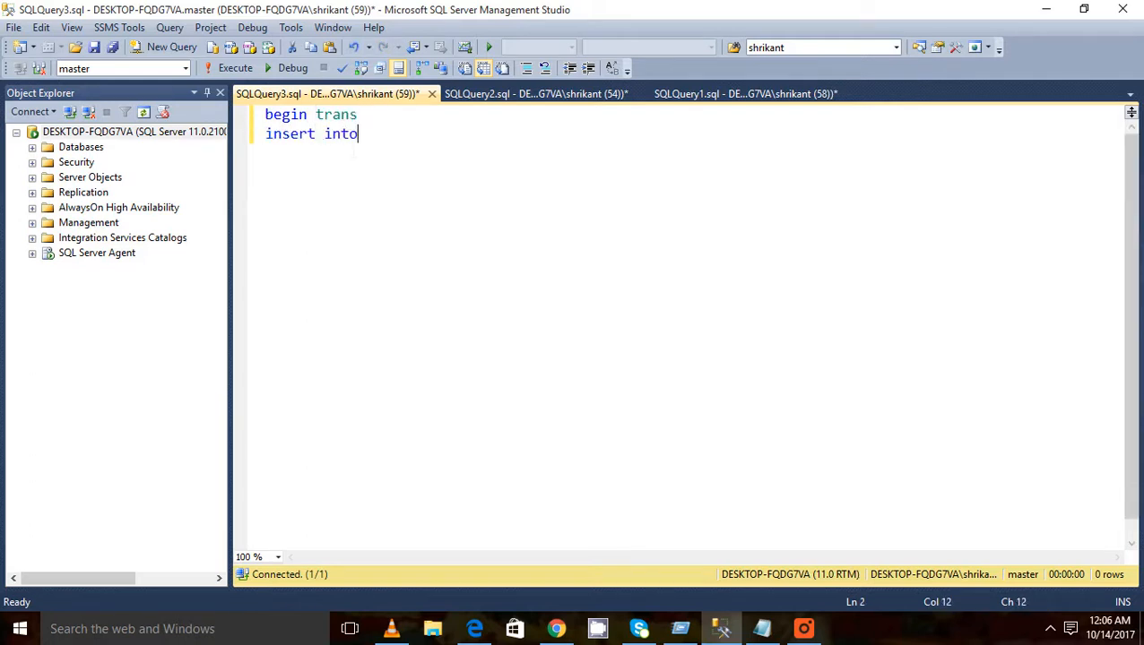
left_click(535, 93)
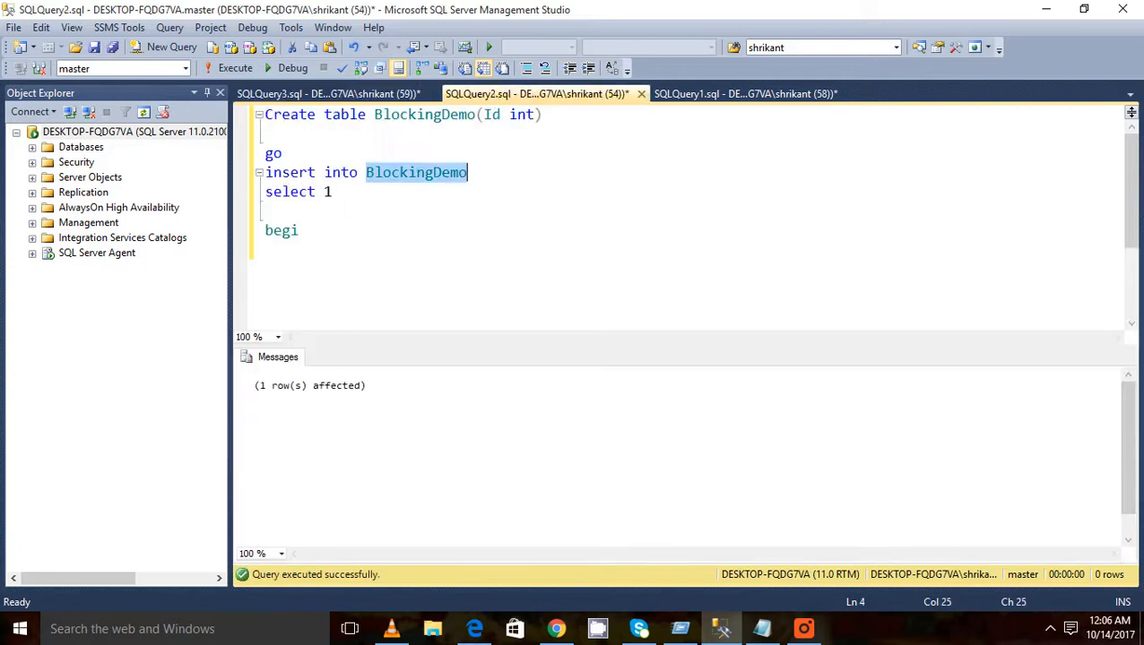
left_click(333, 94)
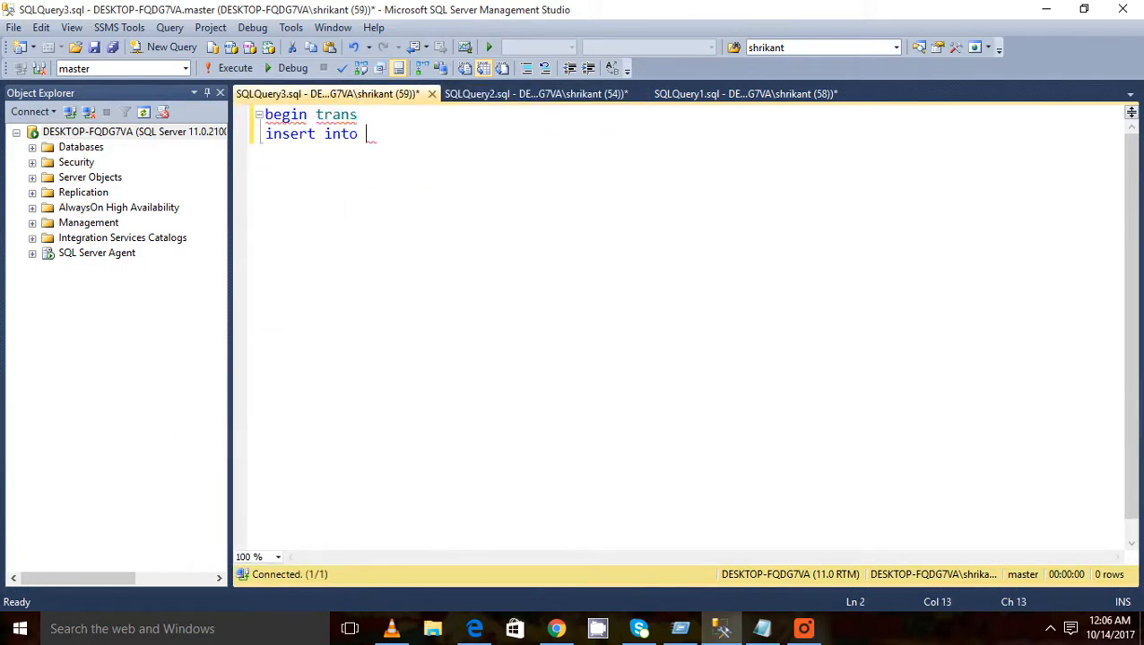
type("BlockingDemo")
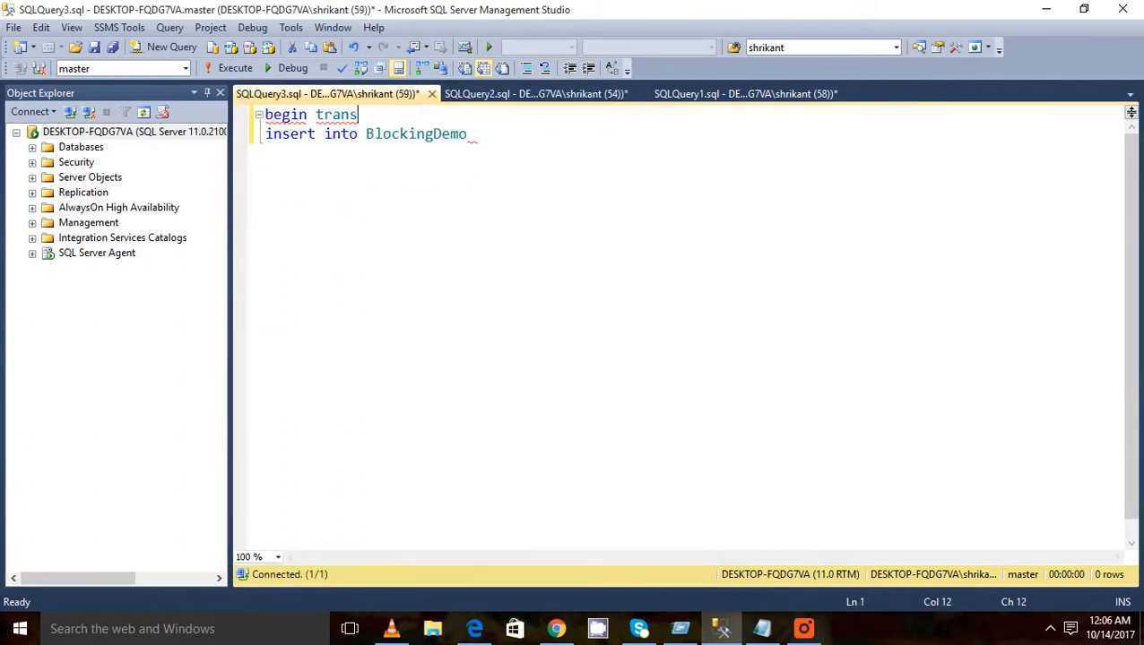
Finish the uncommitted transaction with 'select 2' and start a fourth query window
type("actio")
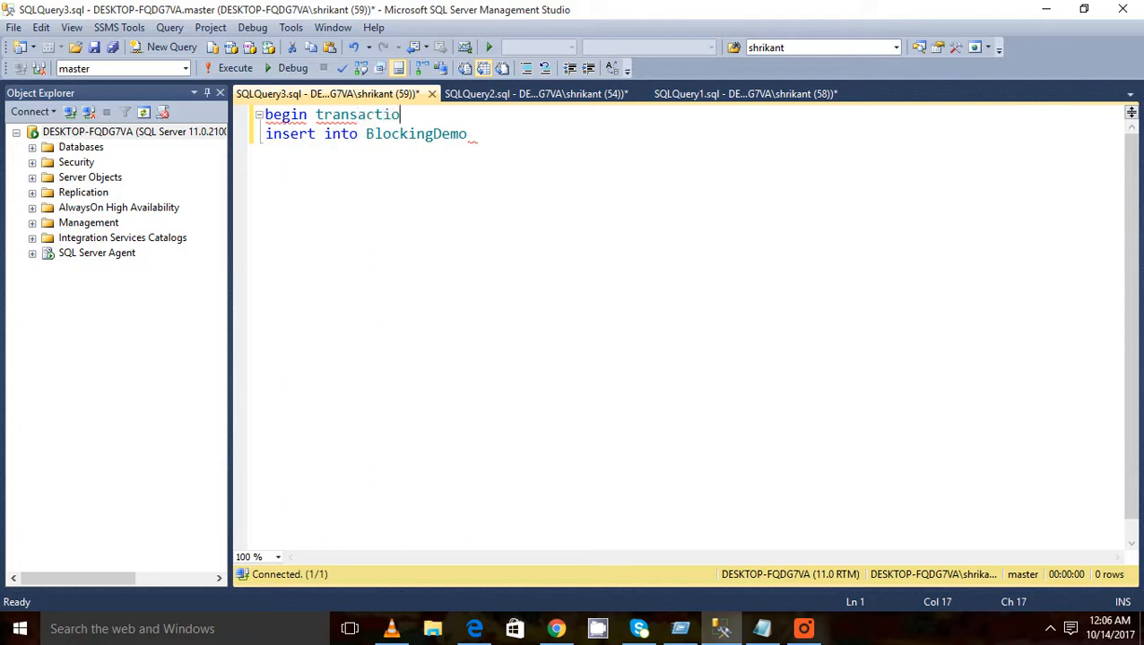
type("n")
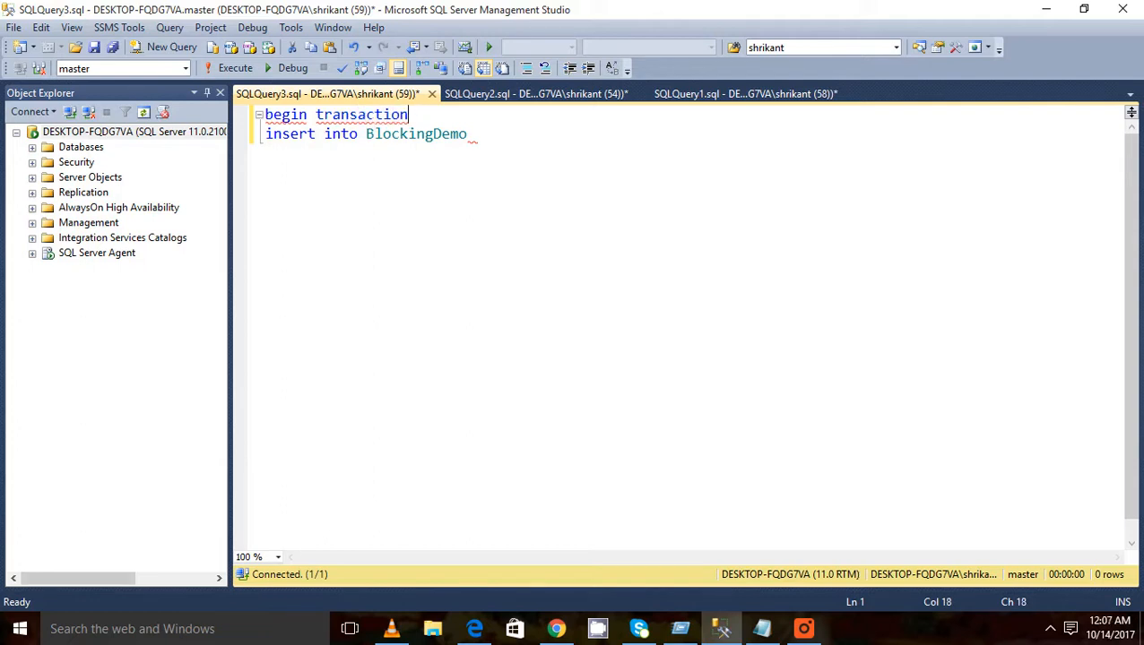
key("Enter")
type("select")
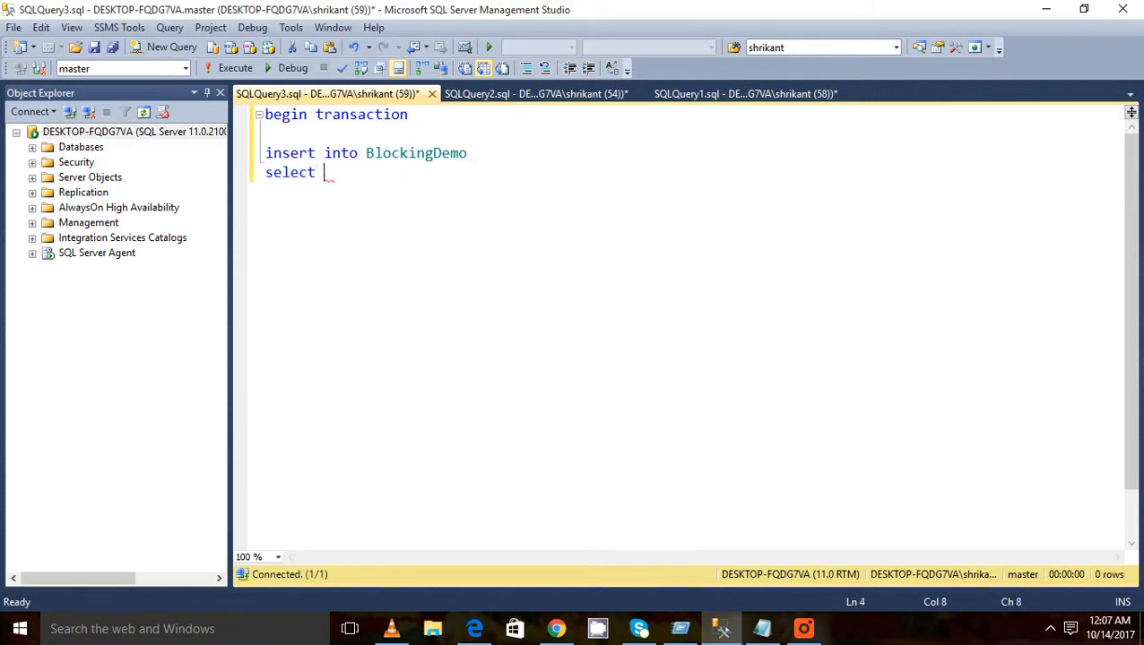
type("2")
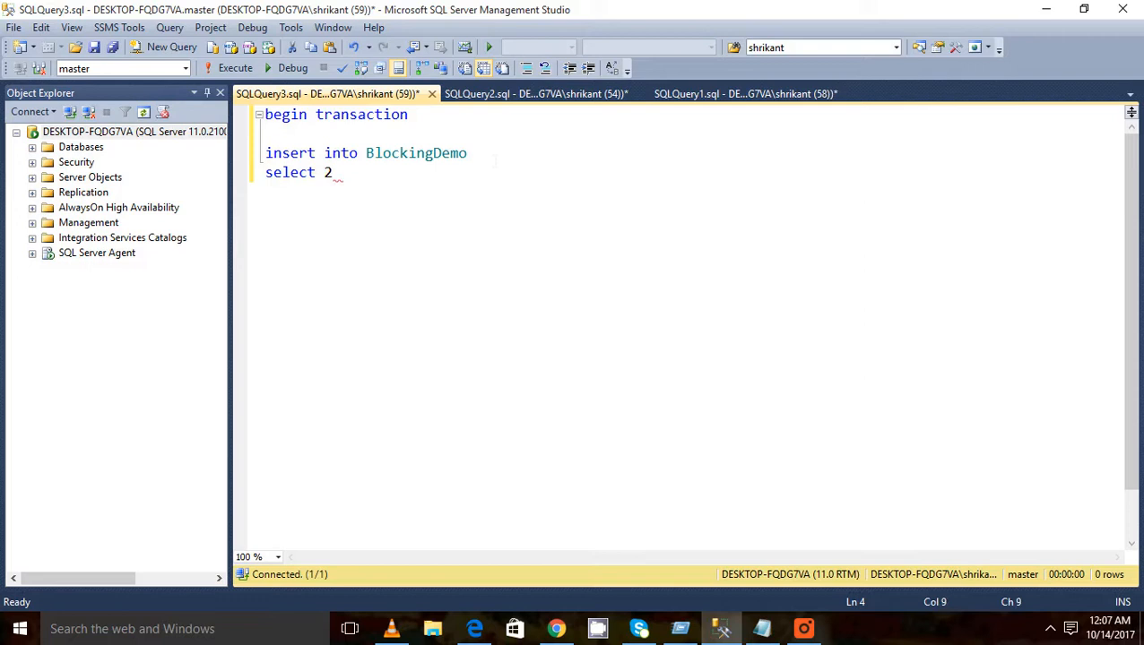
left_click(149, 47)
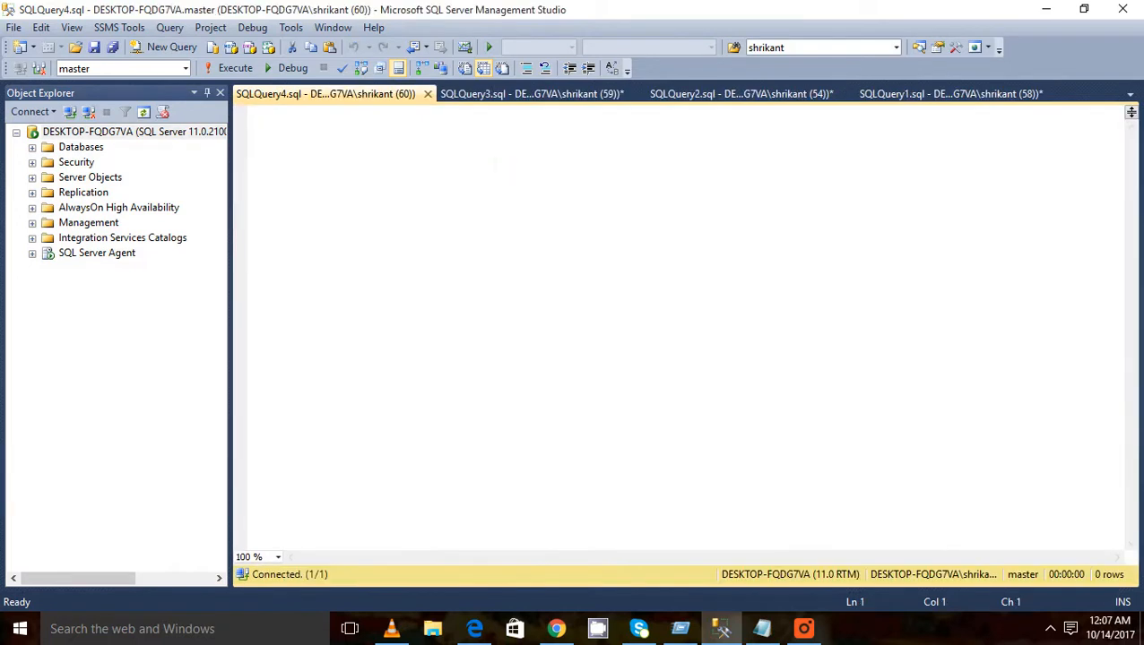
Write 'select * from BlockingDemo' in SQLQuery4, grabbing the name from SQLQuery3, and start a fifth window
type("i")
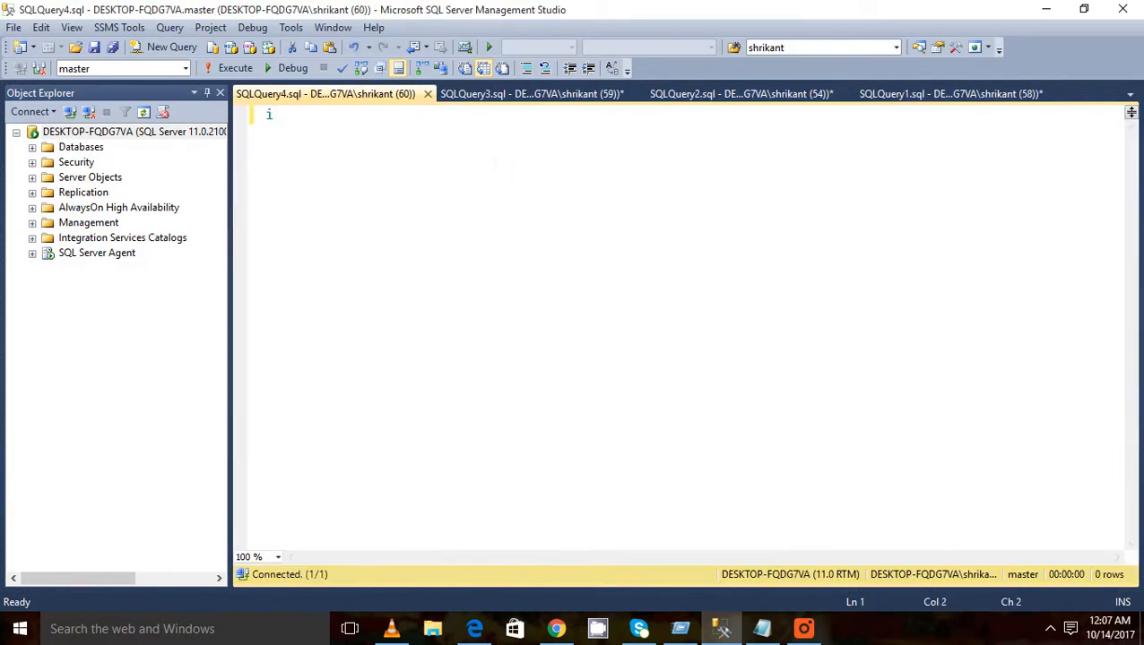
left_click(539, 93)
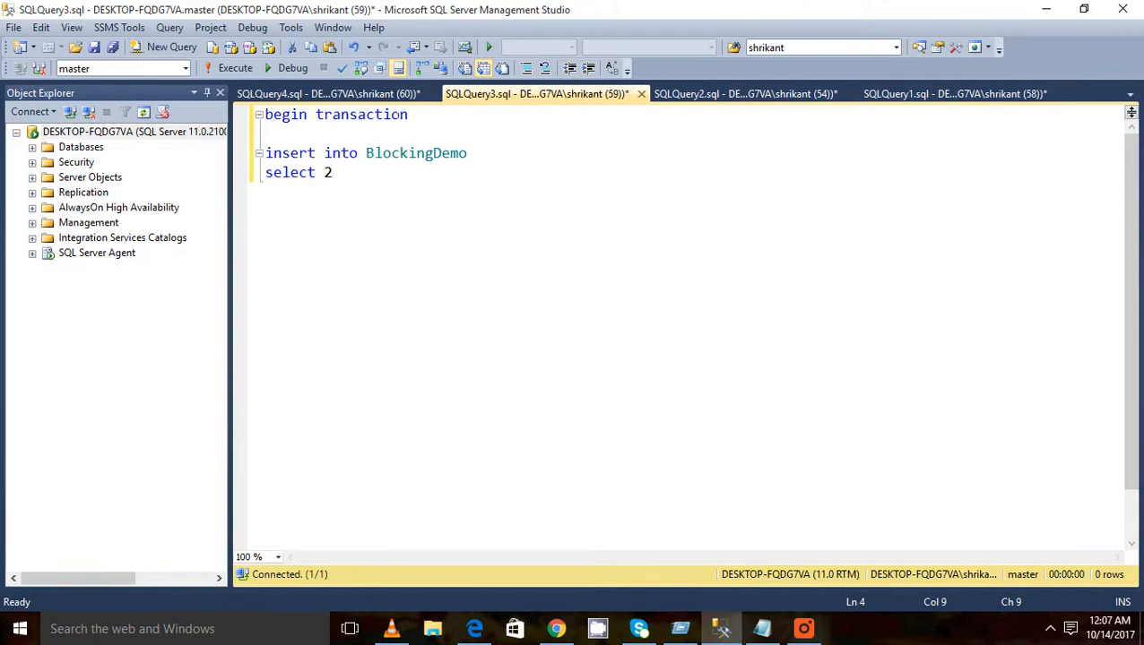
left_click(319, 93)
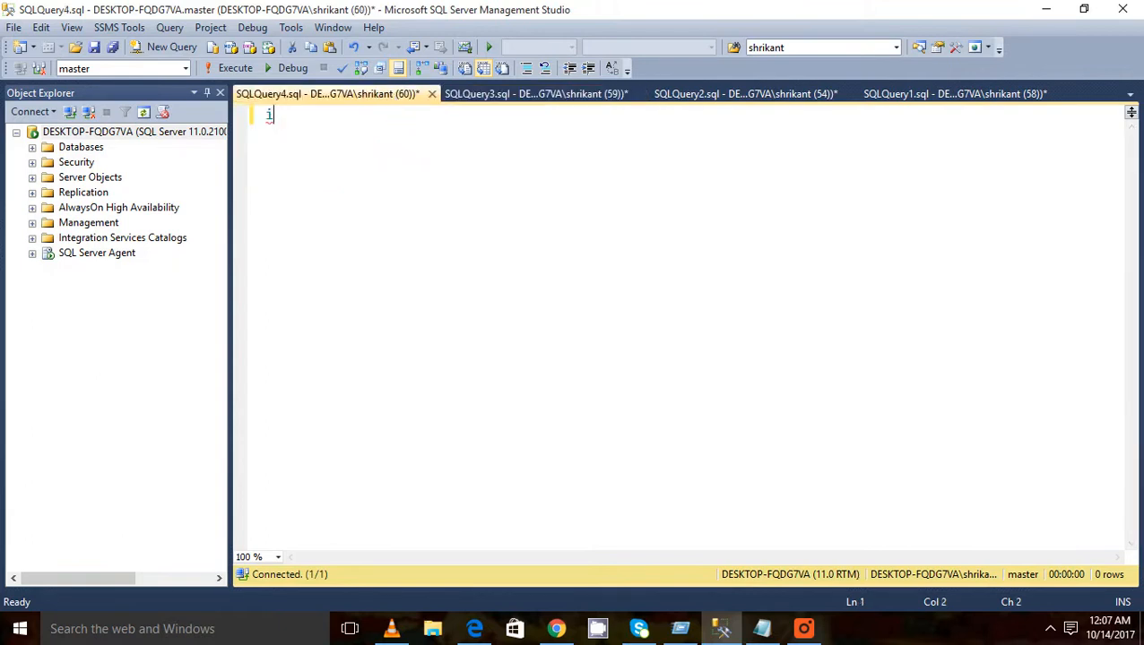
type("select")
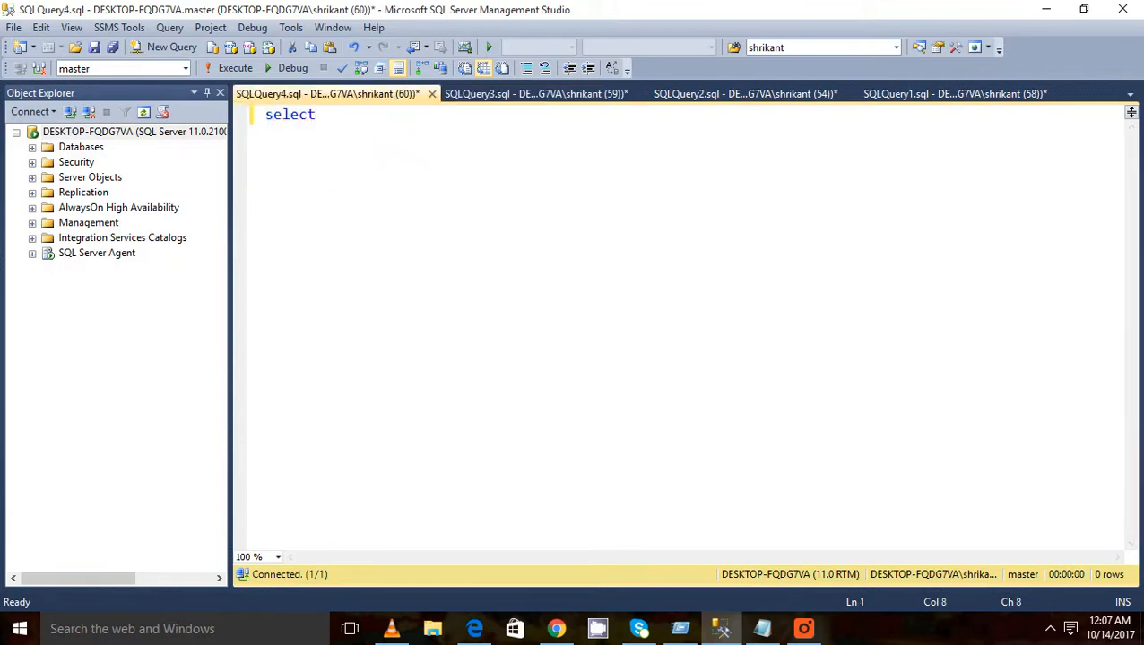
type("* from")
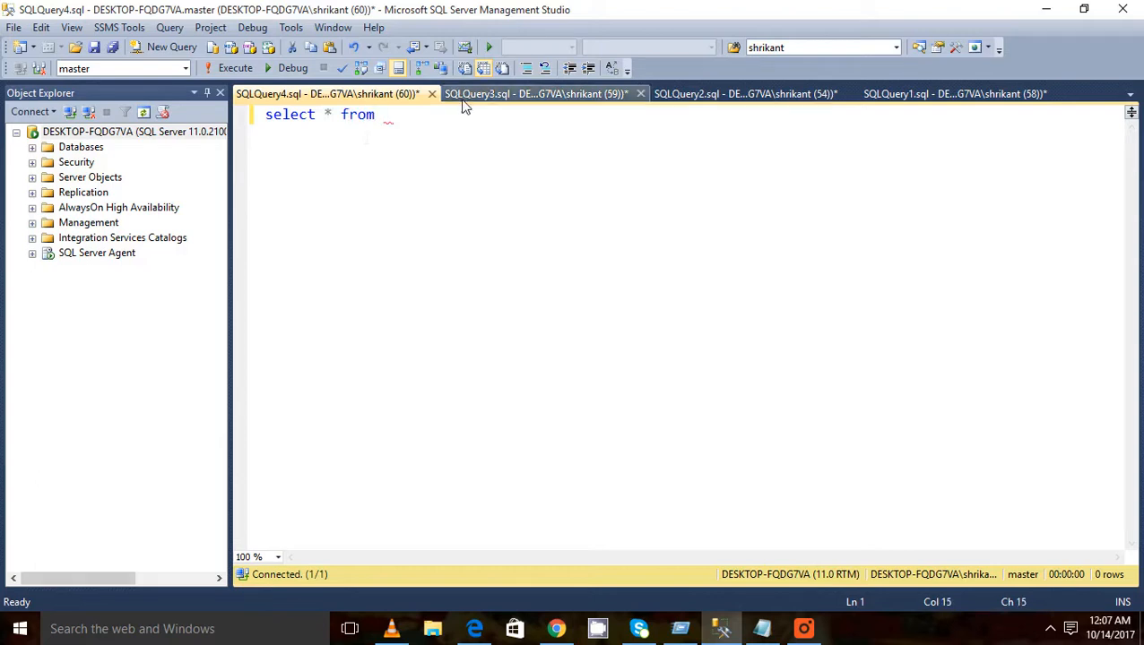
left_click(524, 93)
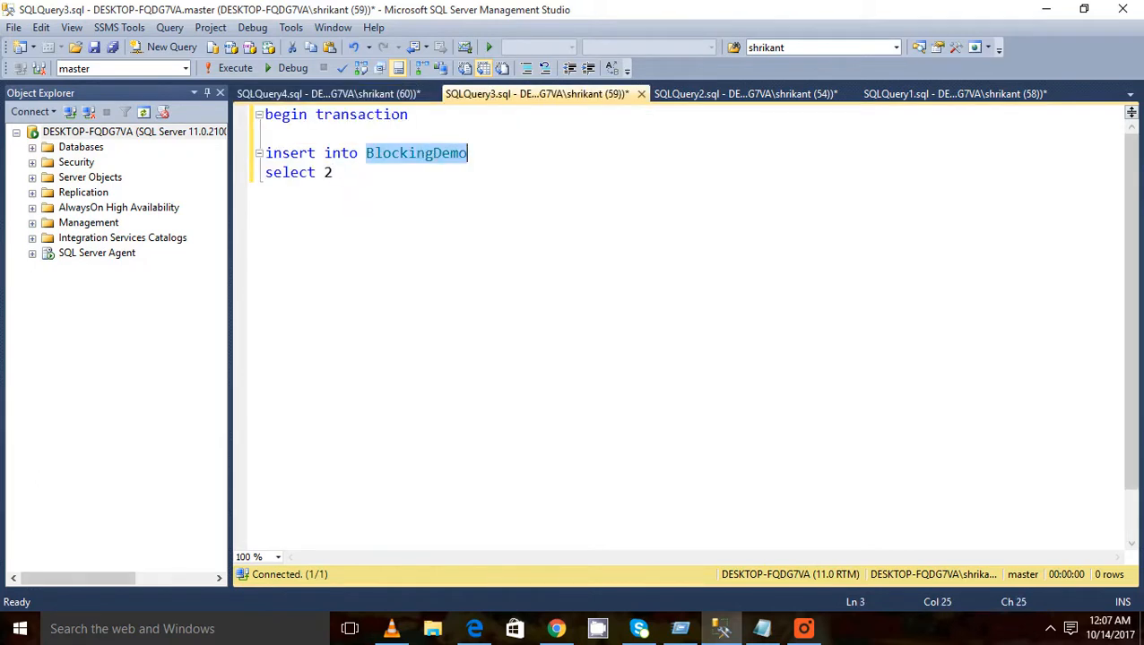
left_click(337, 94)
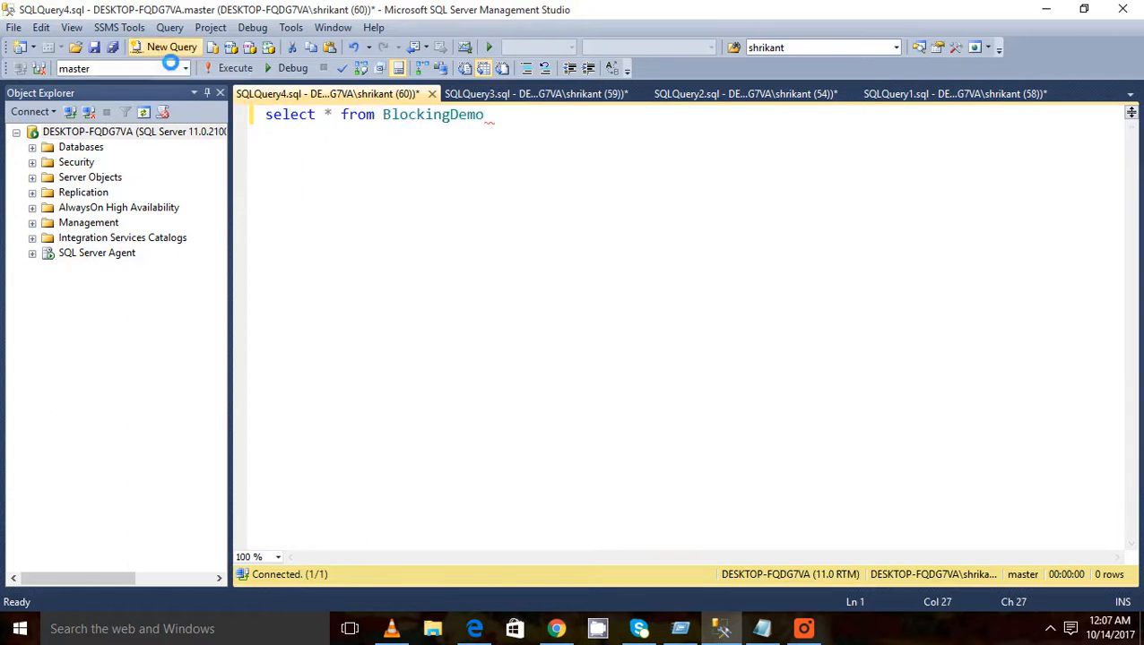
left_click(170, 47)
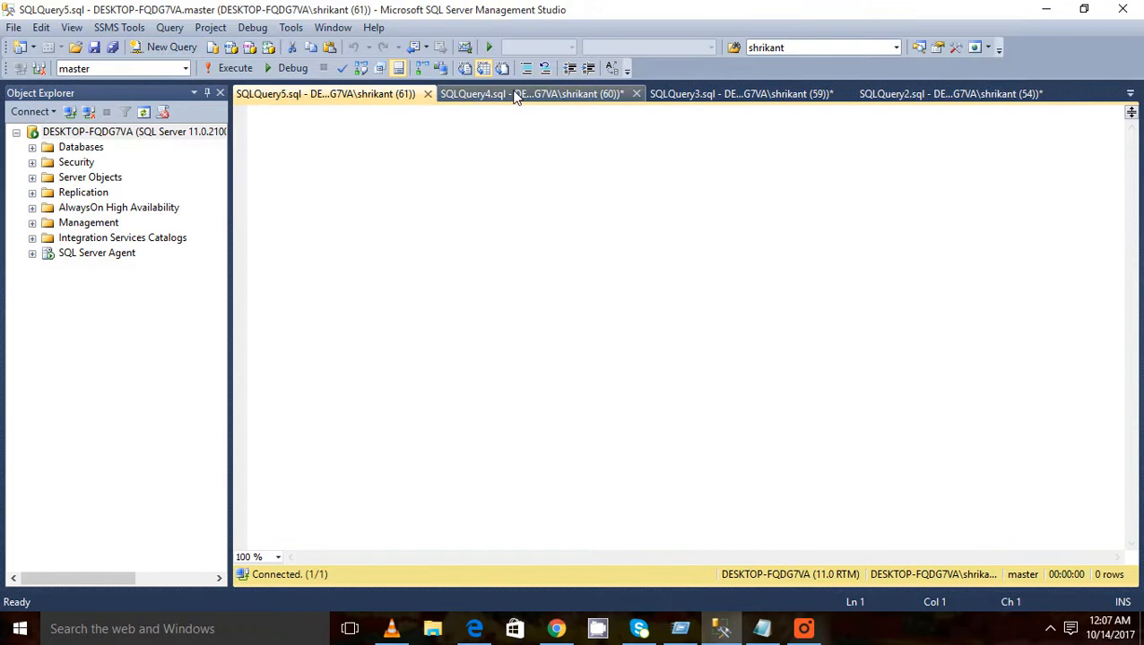
Paste the select into SQLQuery5, then run 'begin transaction' and the insert of 2 in SQLQuery3
left_click(516, 94)
type("select * from BlockingDemo")
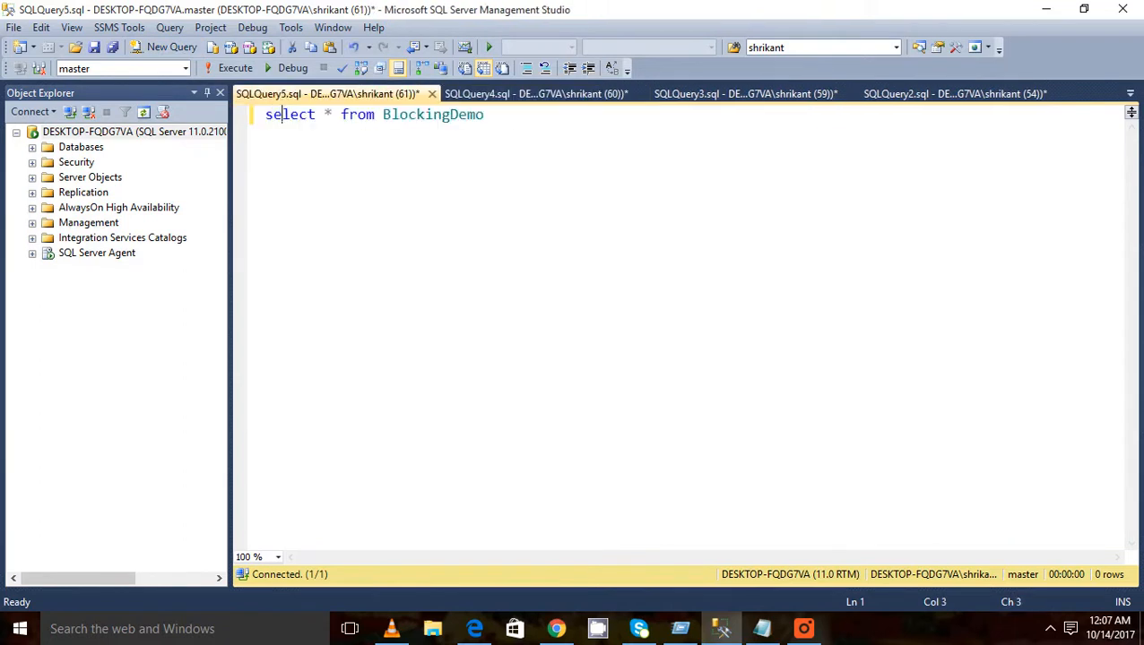
left_click(744, 93)
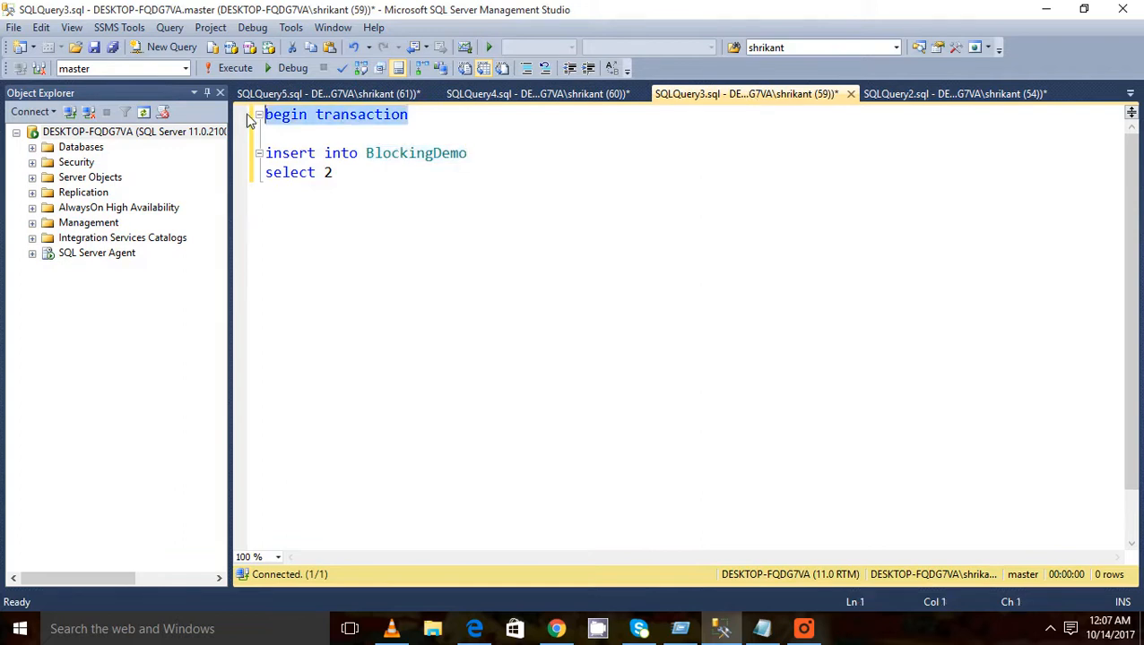
left_click(231, 68)
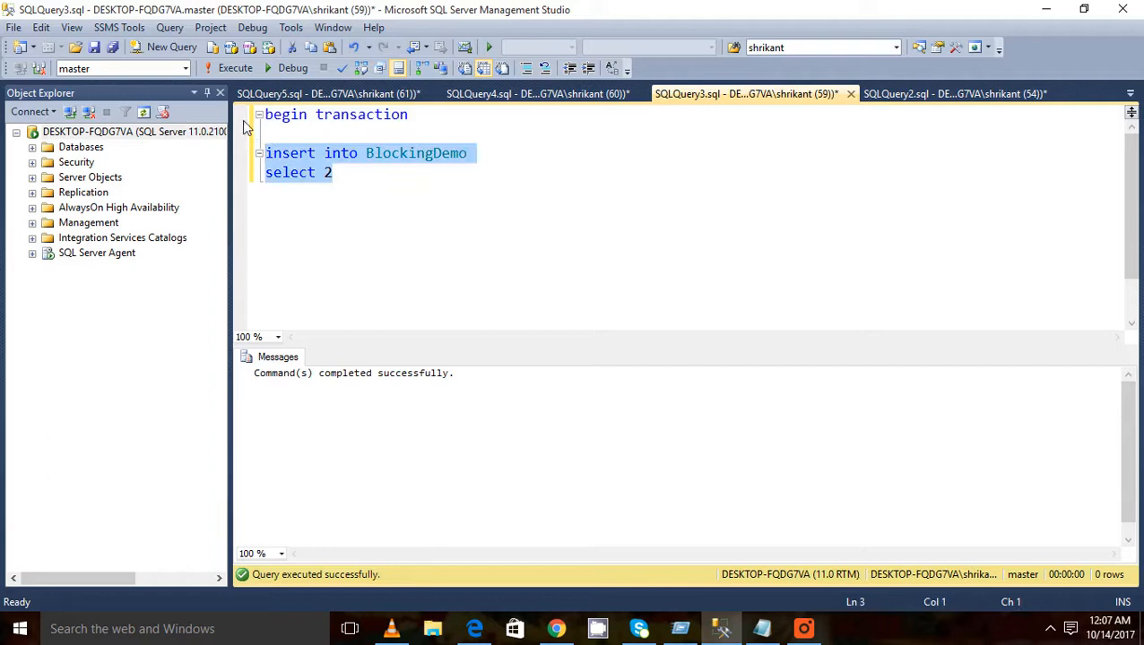
left_click(228, 69)
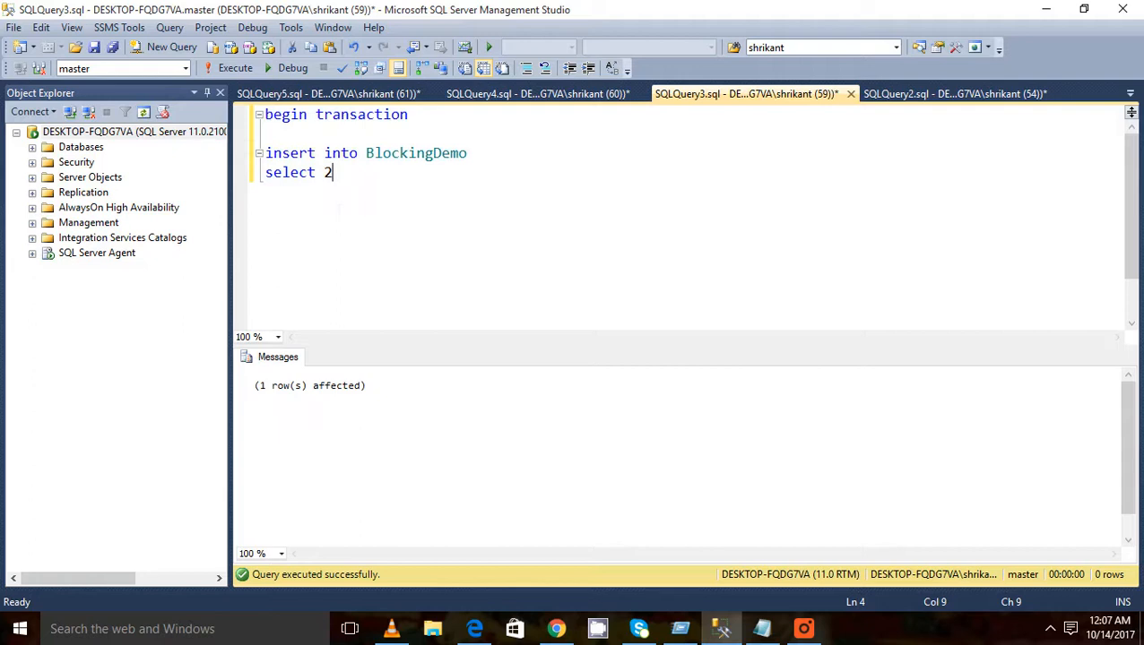
Run 'select * from BlockingDemo' in SQLQuery4 and SQLQuery5 so both wait on the lock
left_click(541, 93)
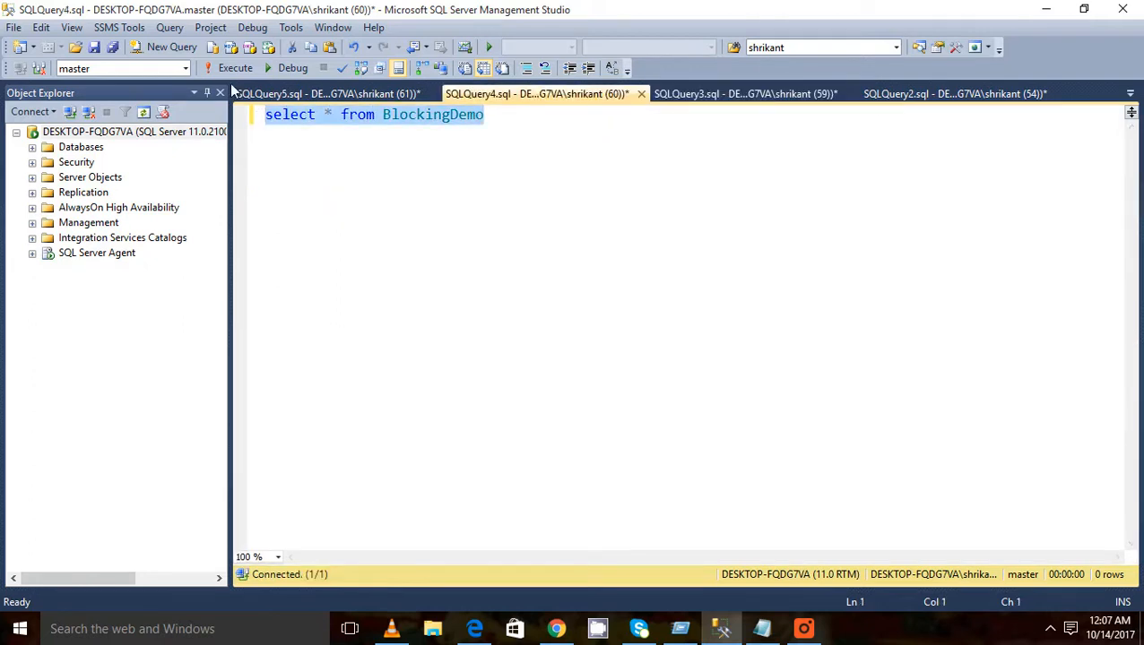
left_click(233, 68)
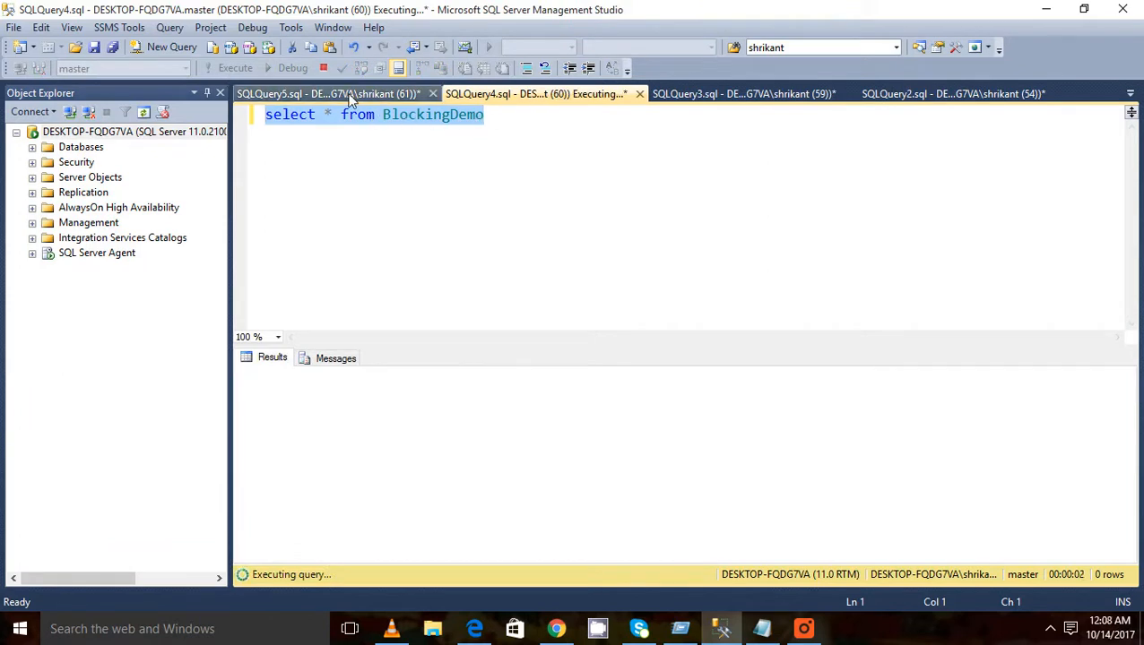
left_click(334, 94)
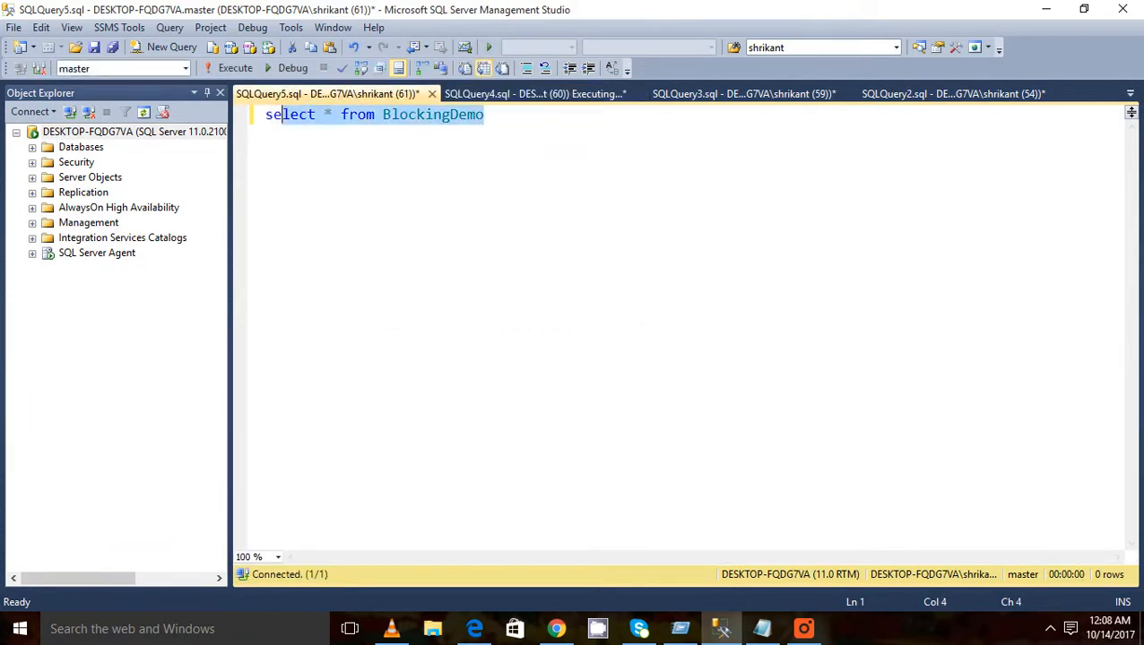
left_click(227, 68)
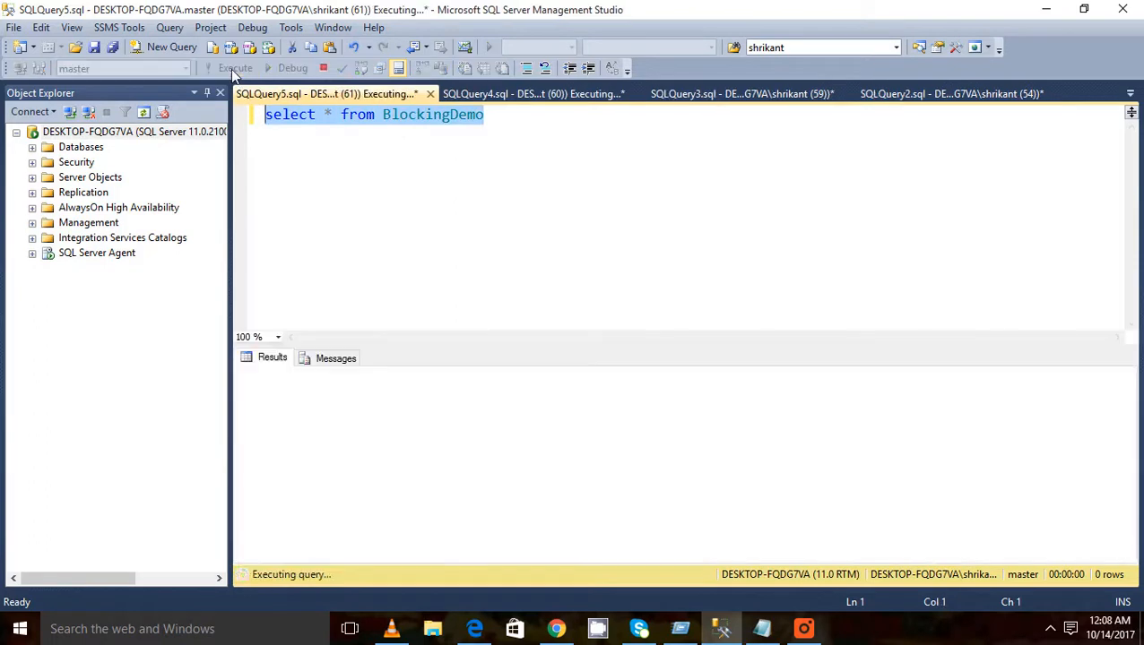
left_click(532, 94)
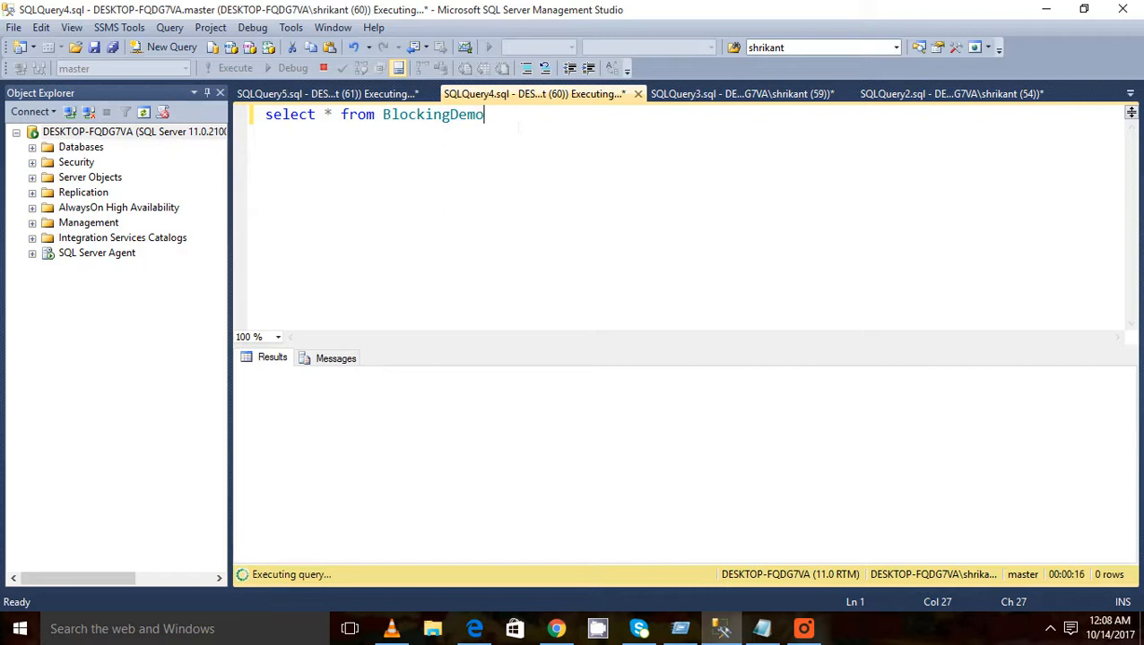
mouse_move(679, 99)
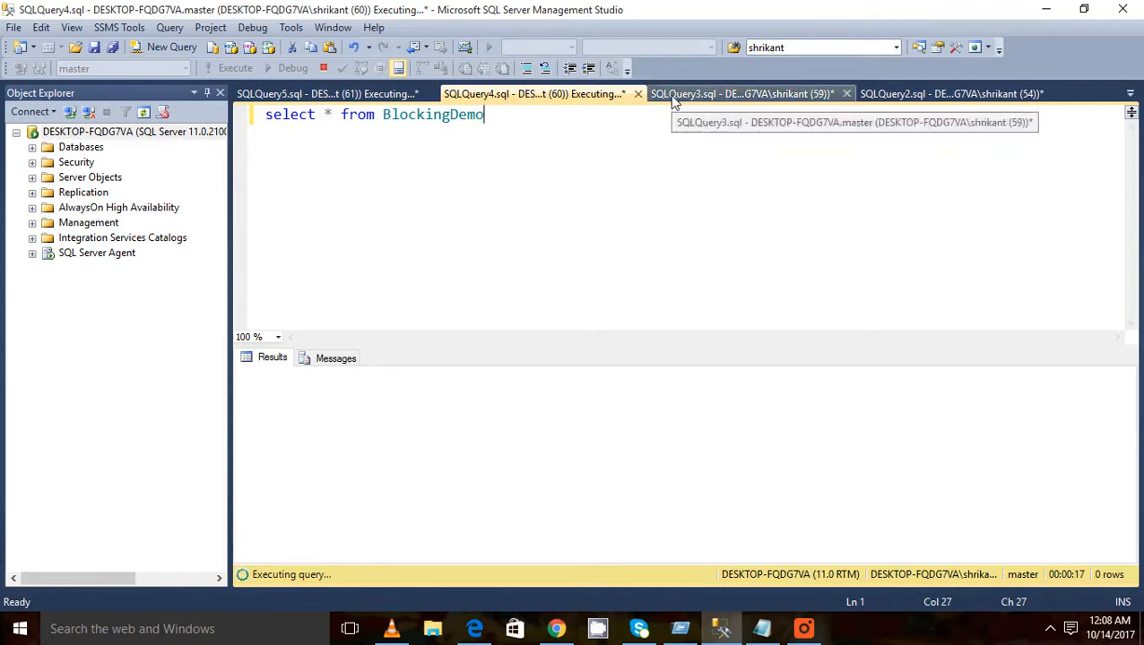
Cycle through the sessions confirming both selects still execute while SQLQuery3 holds the transaction
left_click(742, 93)
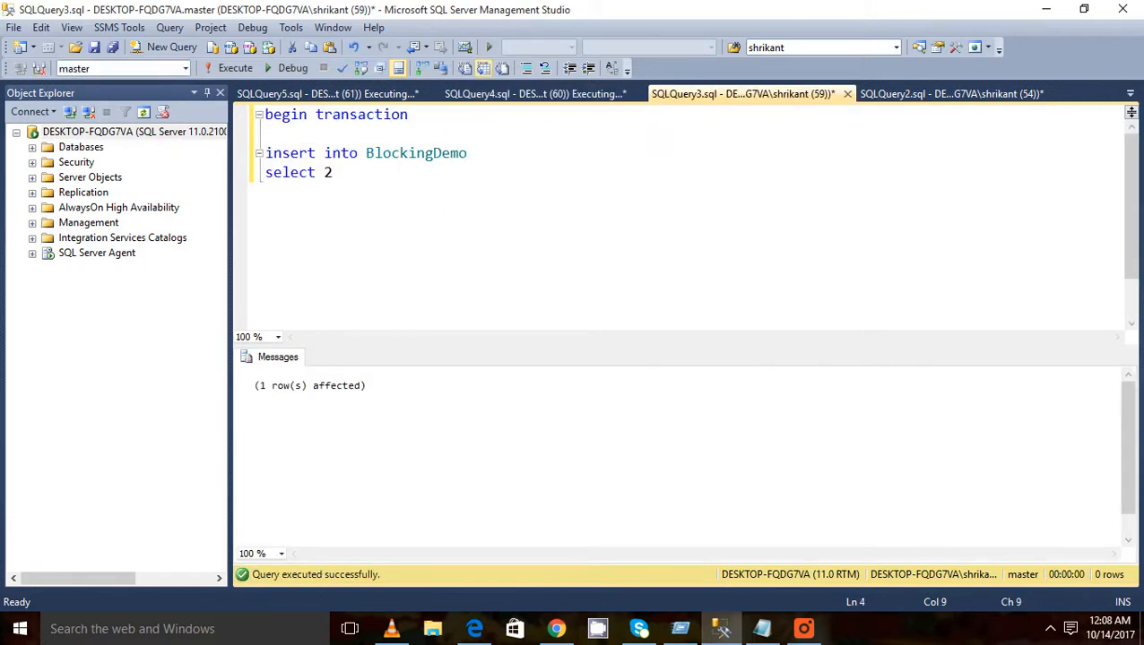
left_click(534, 93)
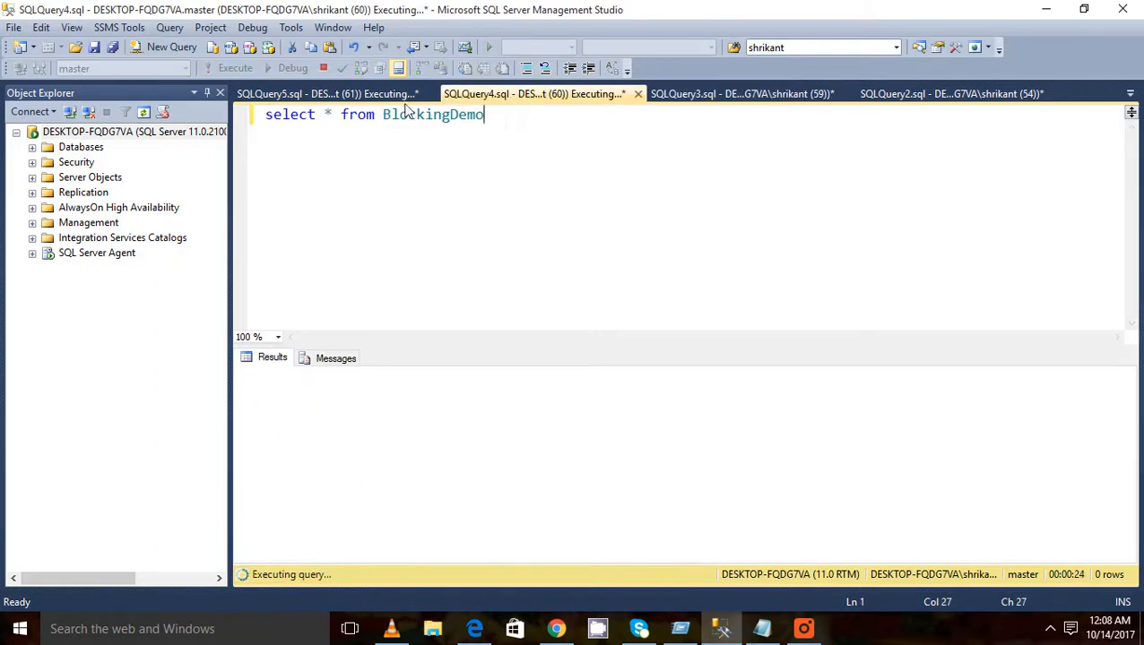
left_click(326, 94)
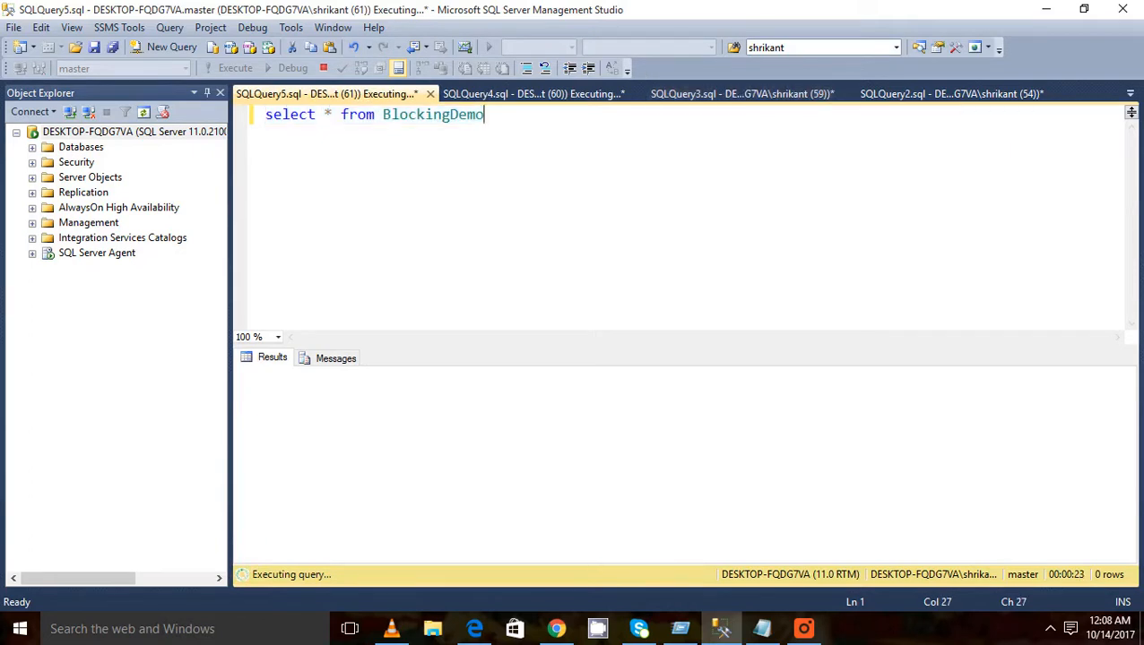
mouse_move(272, 550)
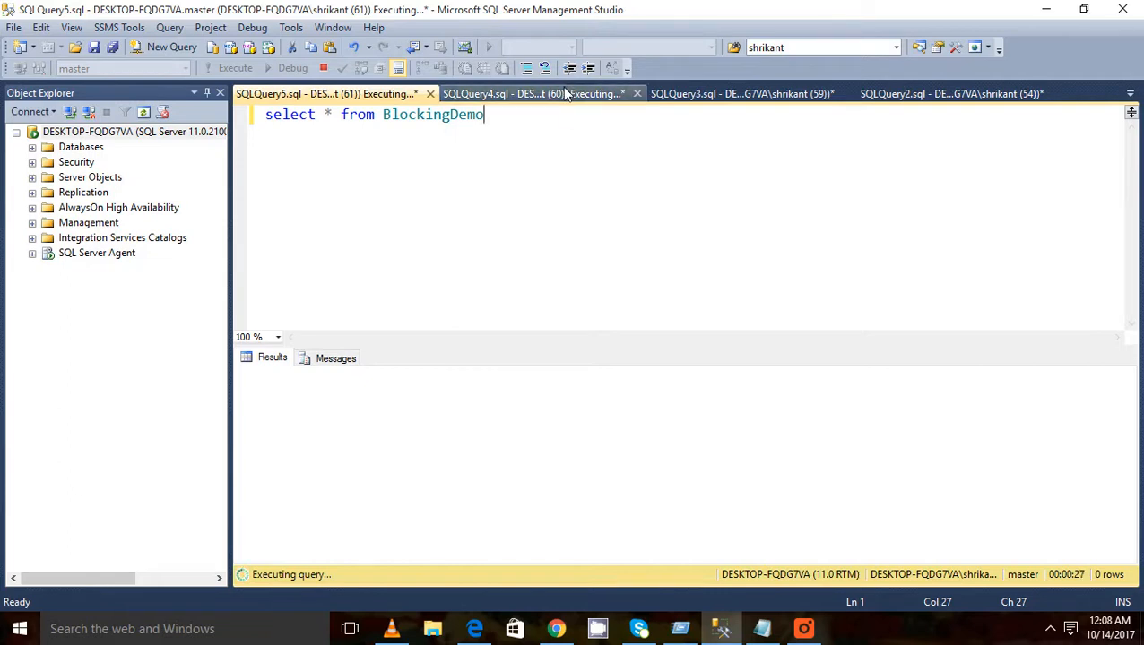
left_click(541, 93)
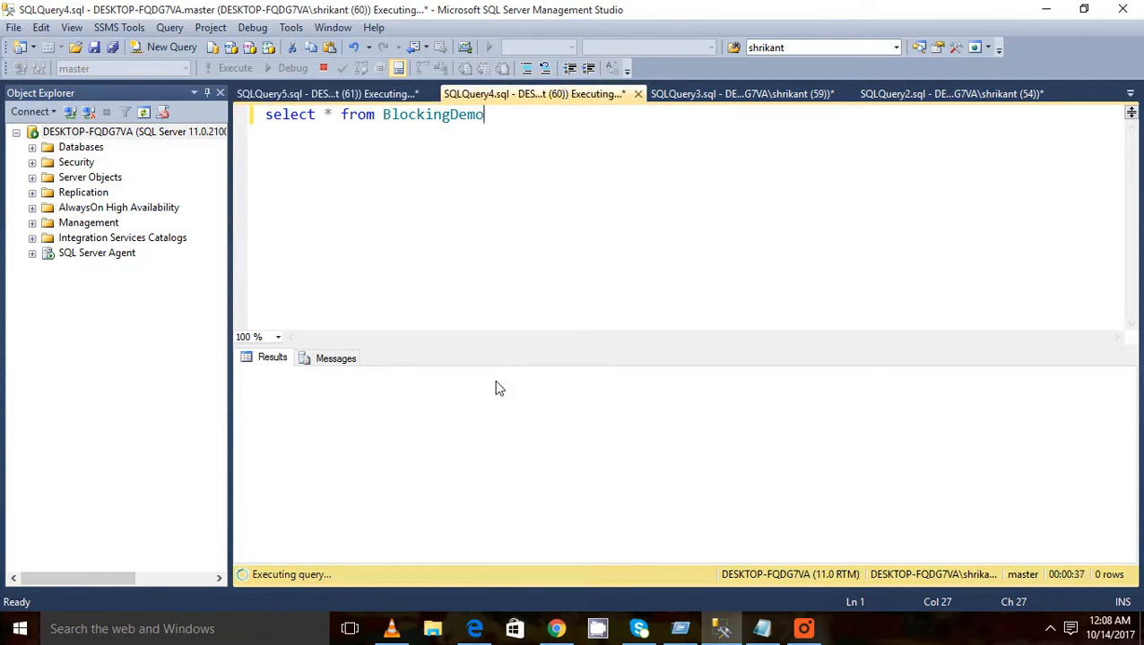
left_click(742, 93)
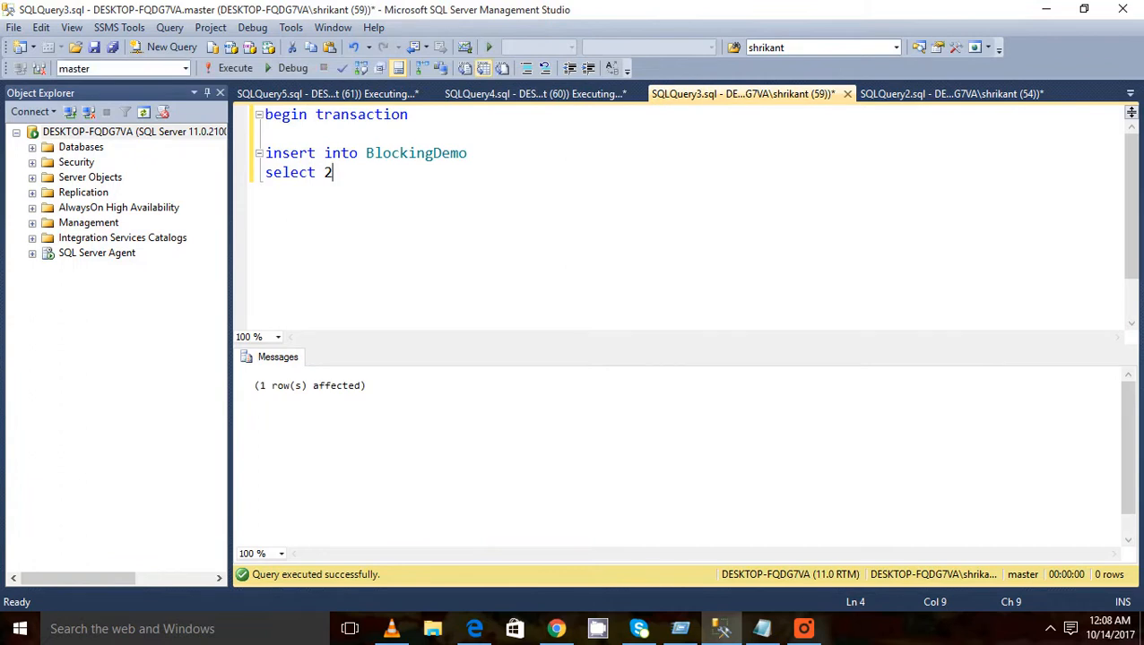
left_click(326, 95)
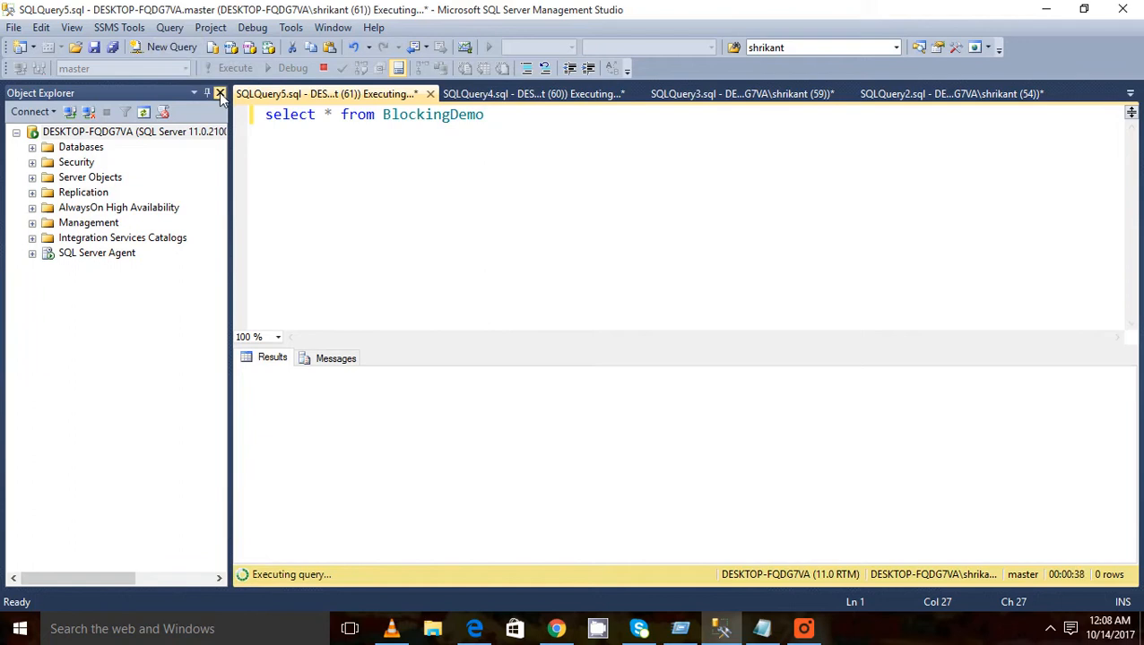
Hide Object Explorer and run sp_who2 in a new sixth query window to list all sessions
left_click(160, 46)
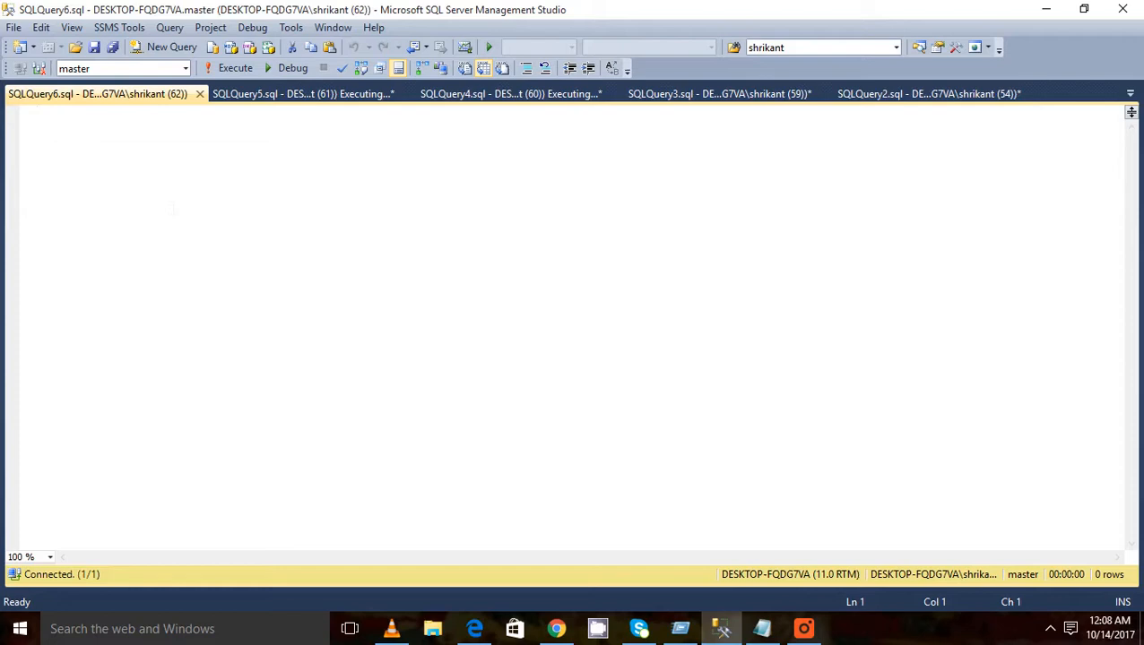
type("Sp")
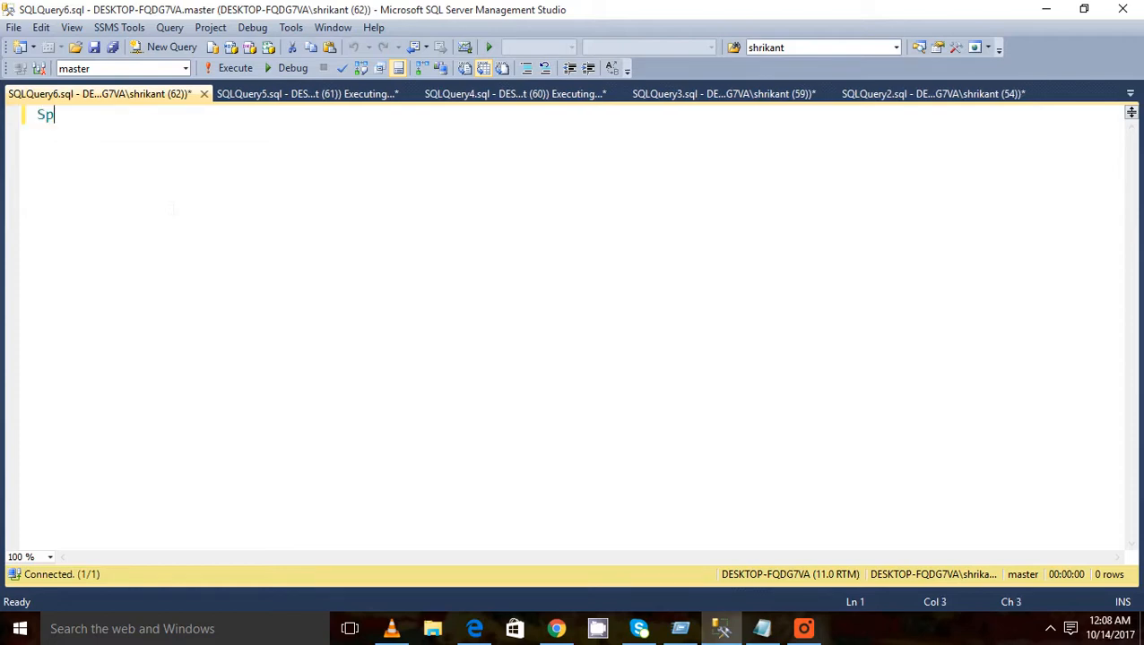
type("_w")
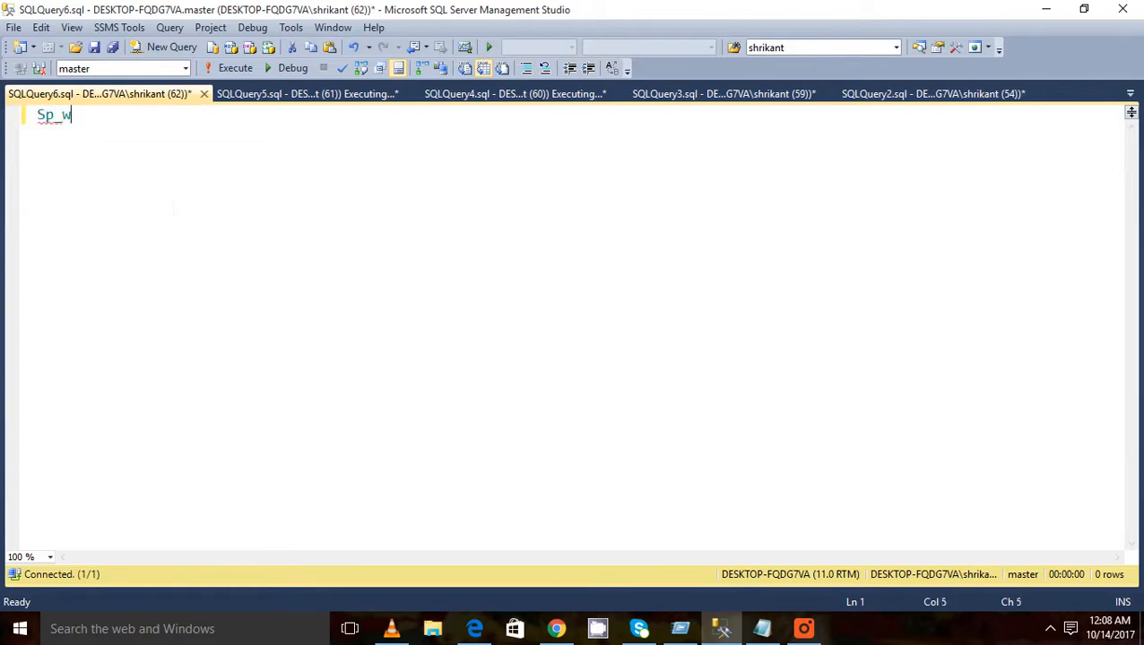
type("ho2")
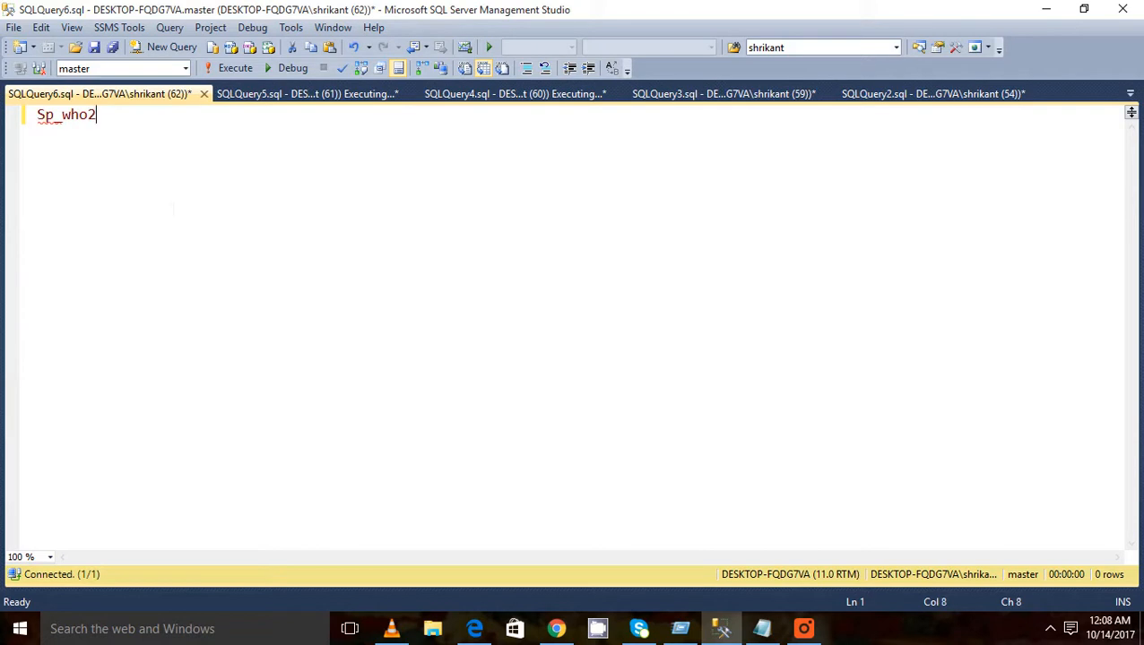
mouse_move(236, 68)
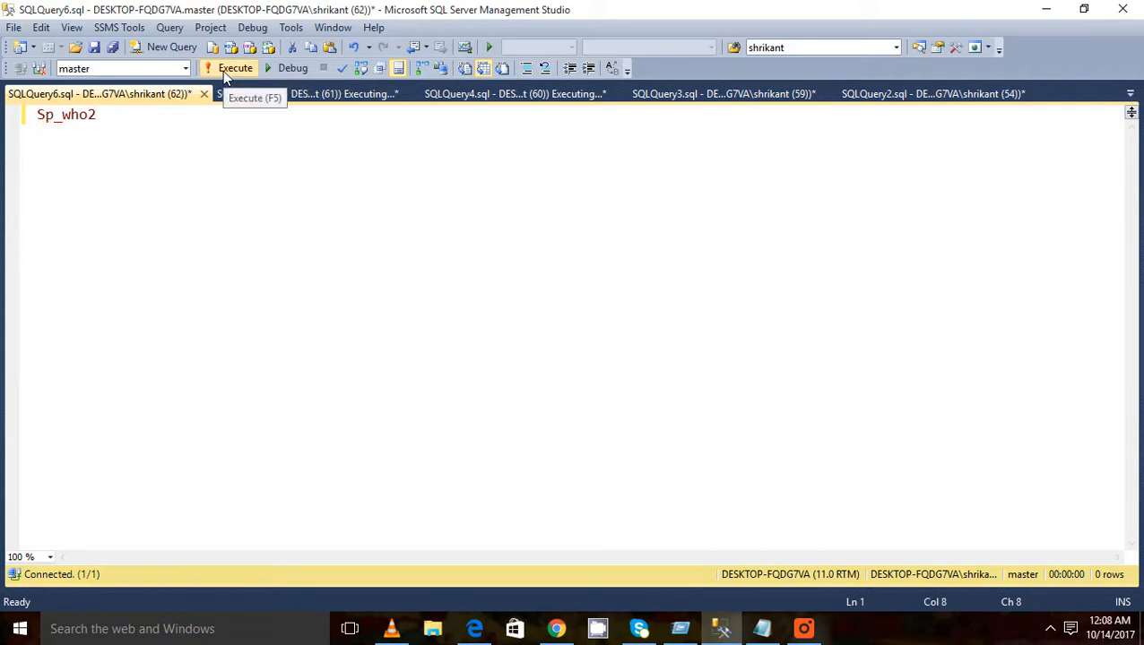
left_click(237, 68)
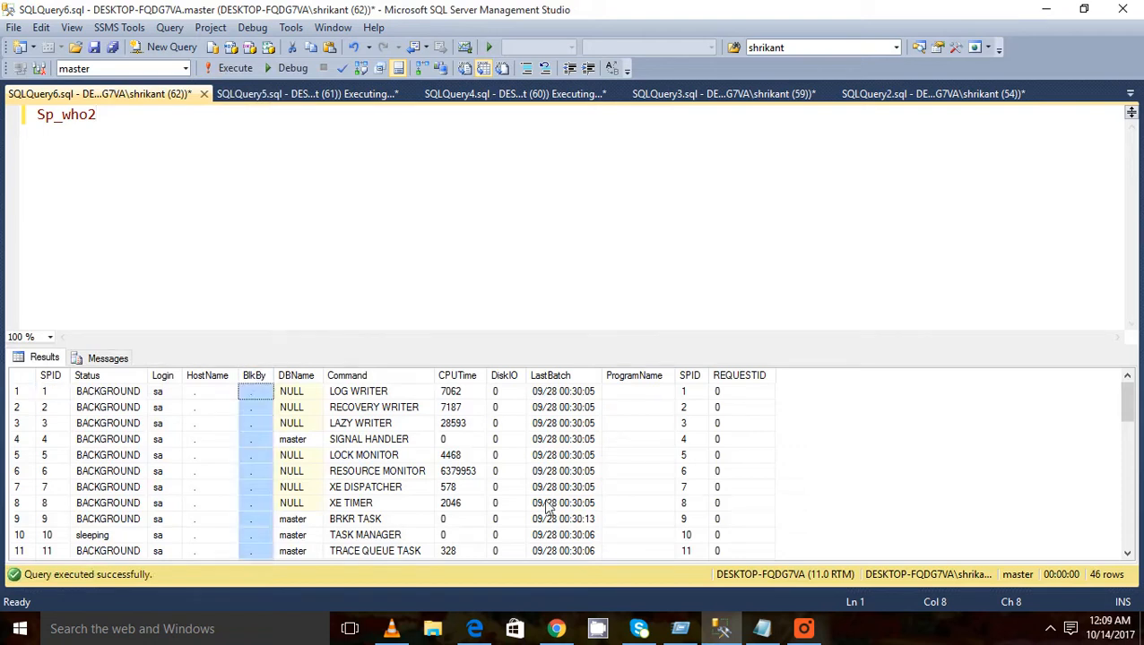
Scroll to the bottom of the sp_who2 results and read BlkBy: session 60 blocked by 59, 61 by 60
scroll("down", 3)
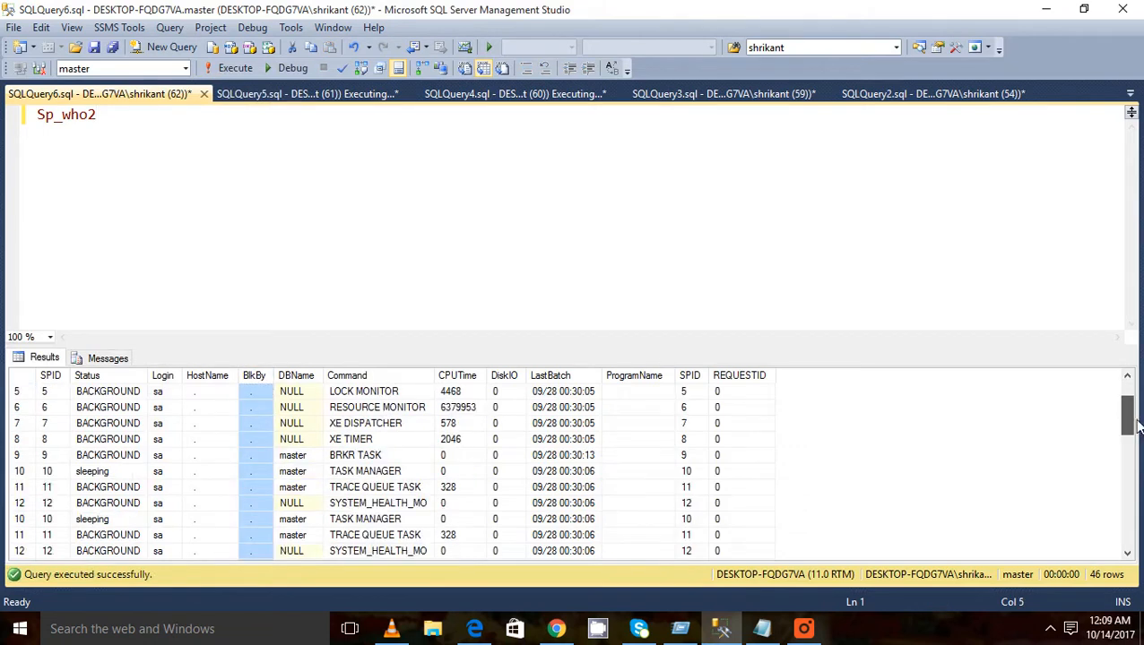
left_click_drag(1128, 421, 1128, 523)
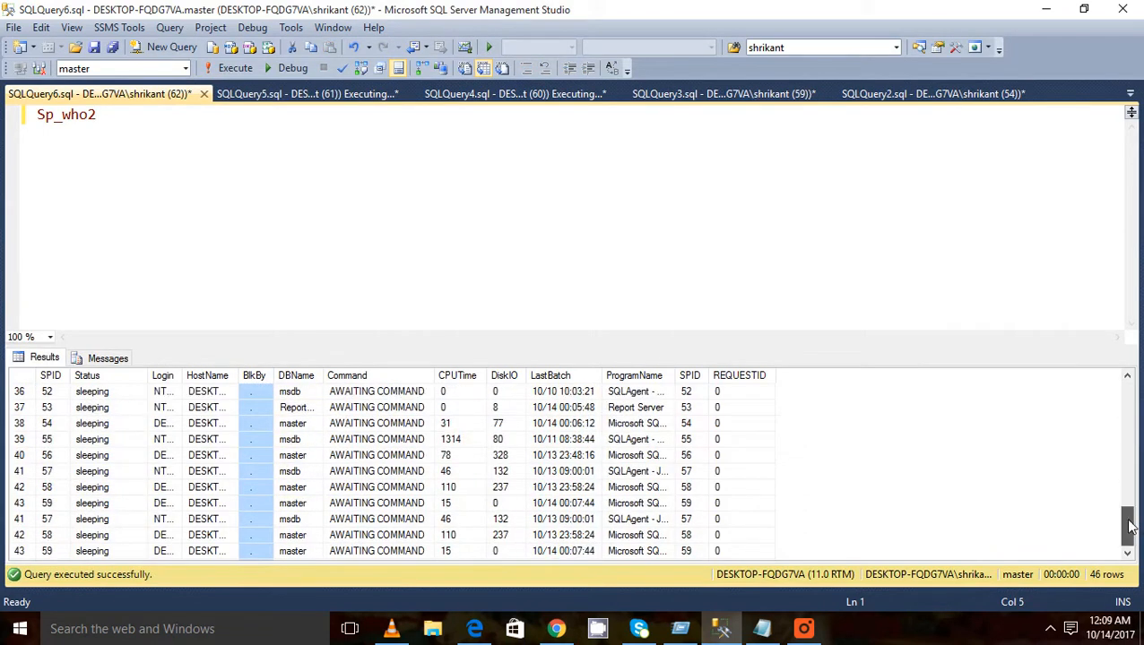
scroll("down", 3)
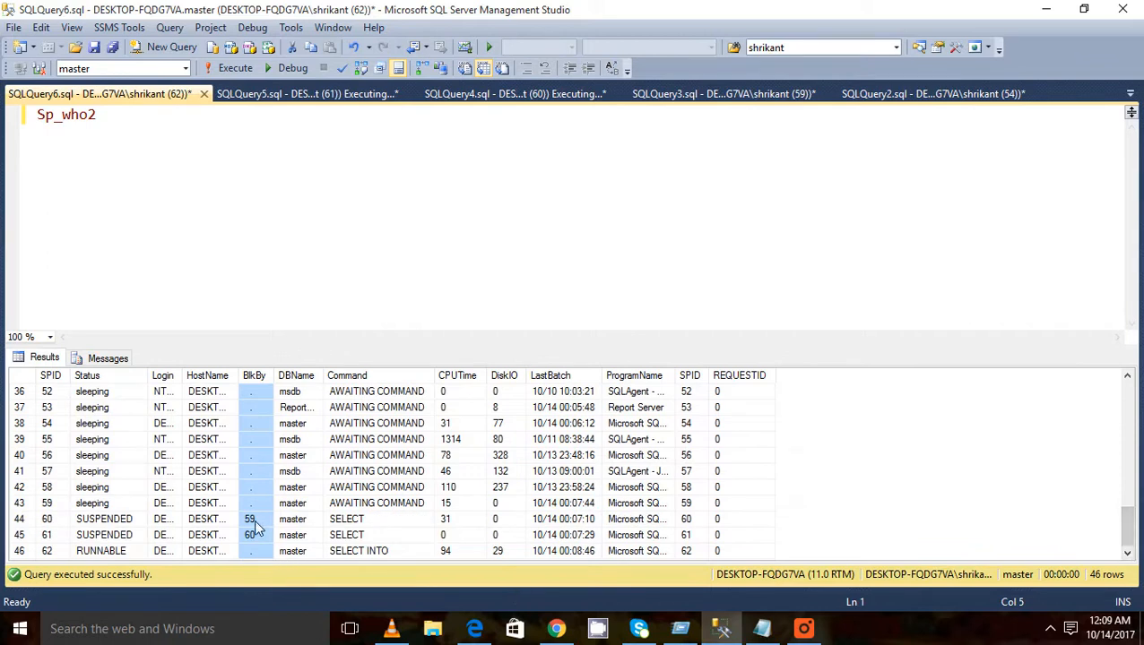
left_click(253, 519)
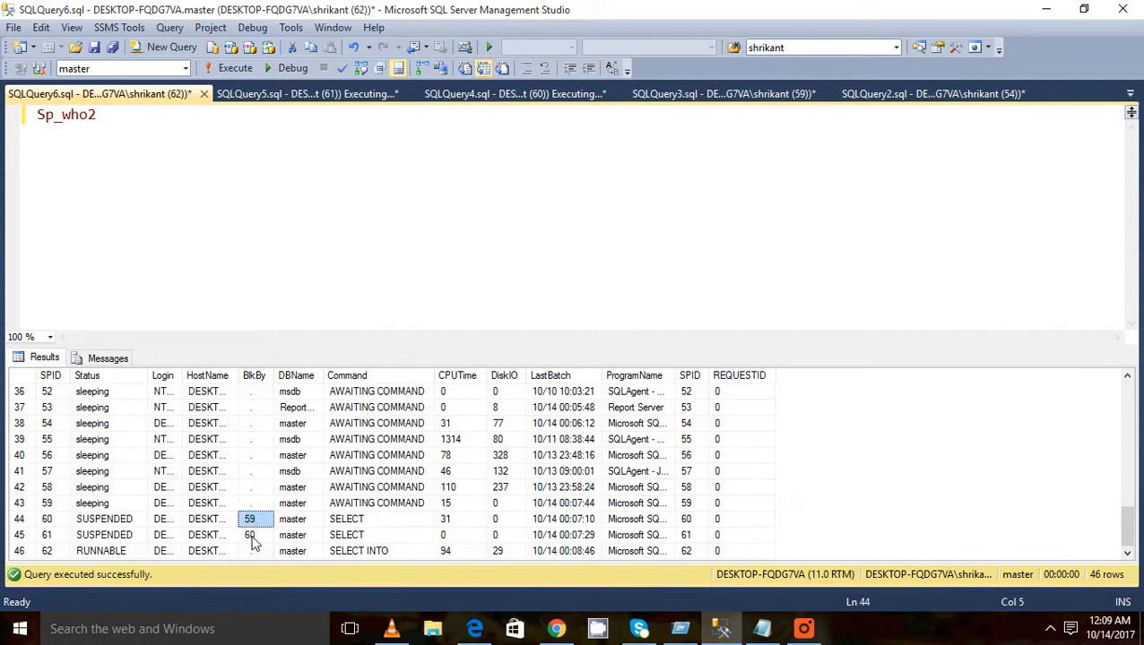
left_click(254, 534)
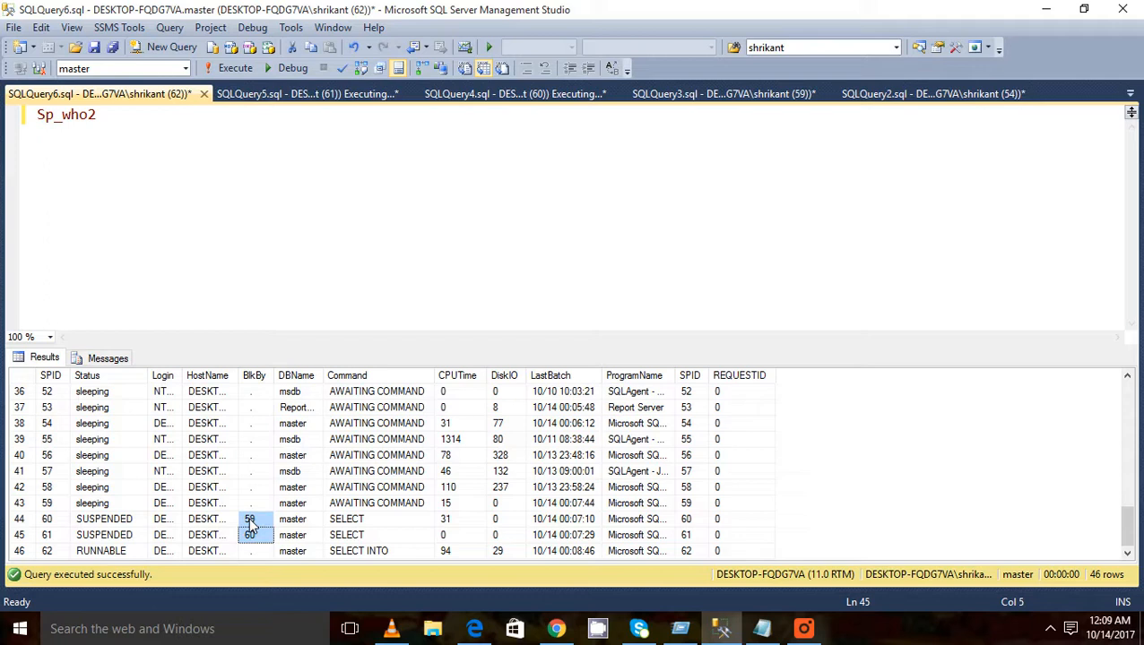
left_click(254, 534)
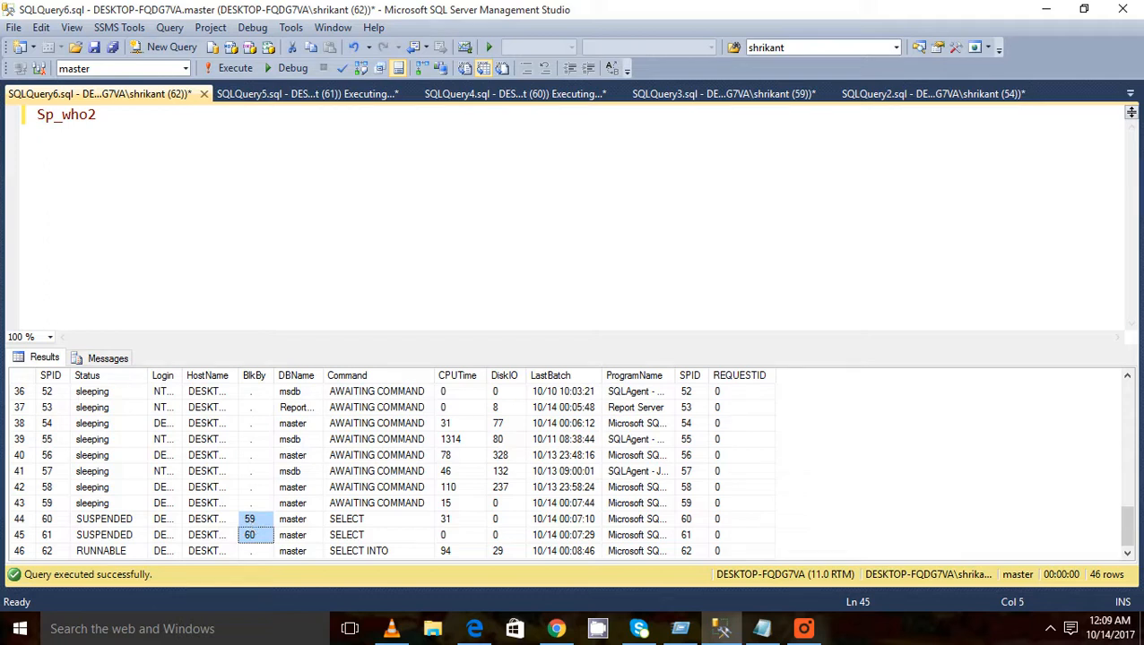
mouse_move(323, 93)
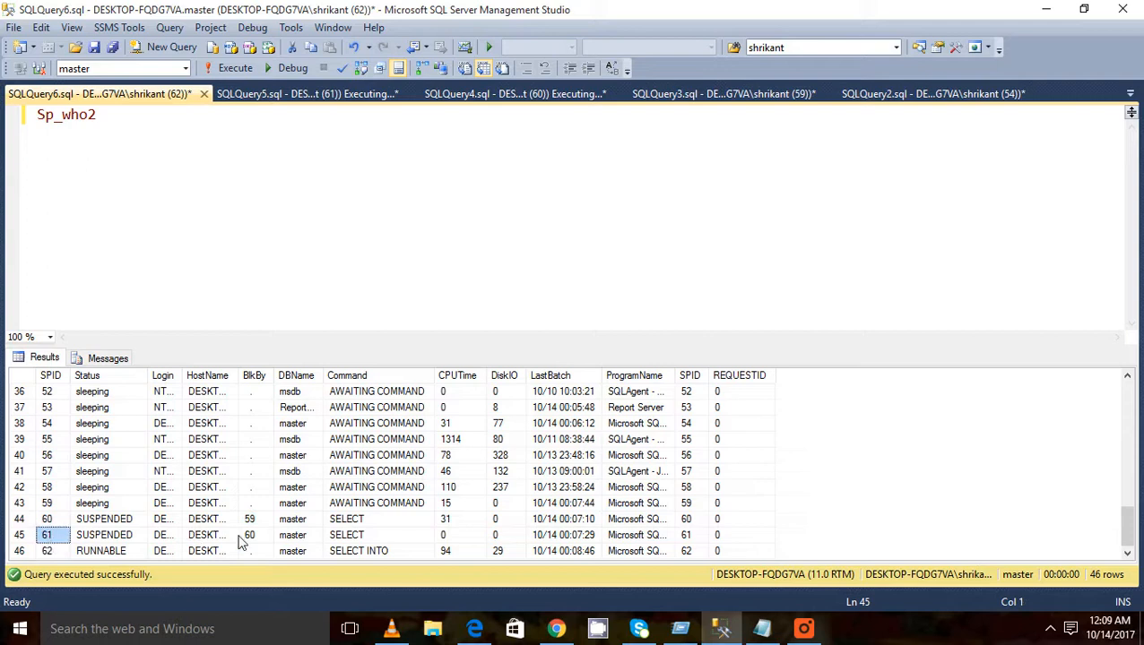
left_click(249, 535)
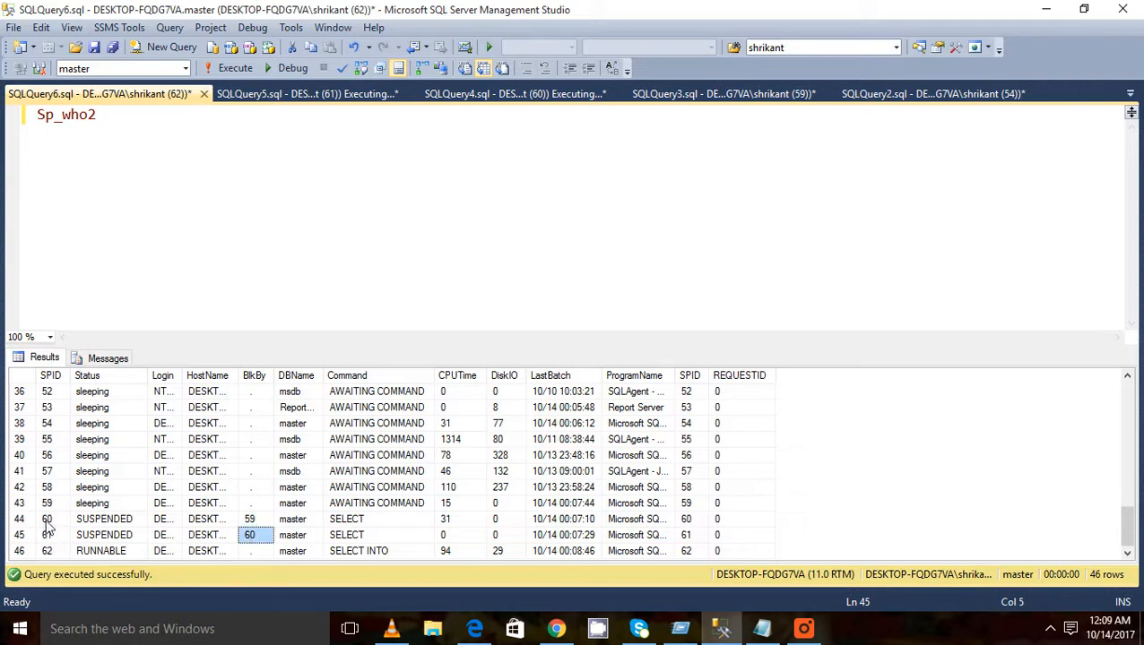
left_click(253, 520)
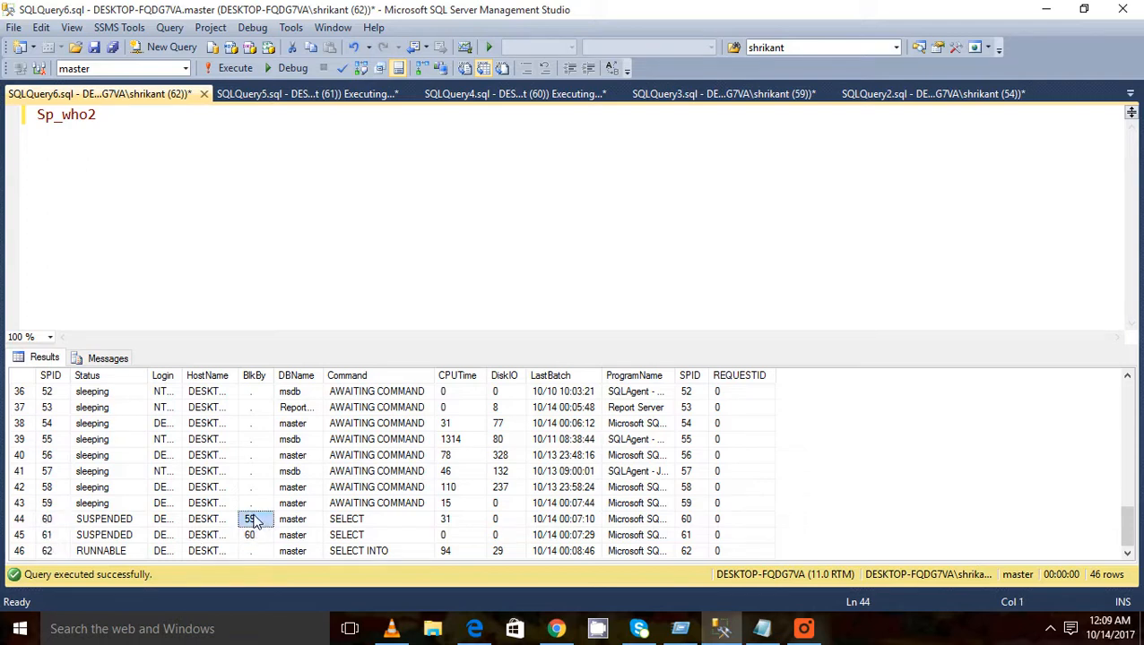
Identify session 59 as the head blocker and begin an sp_lock statement below sp_who2
left_click(46, 502)
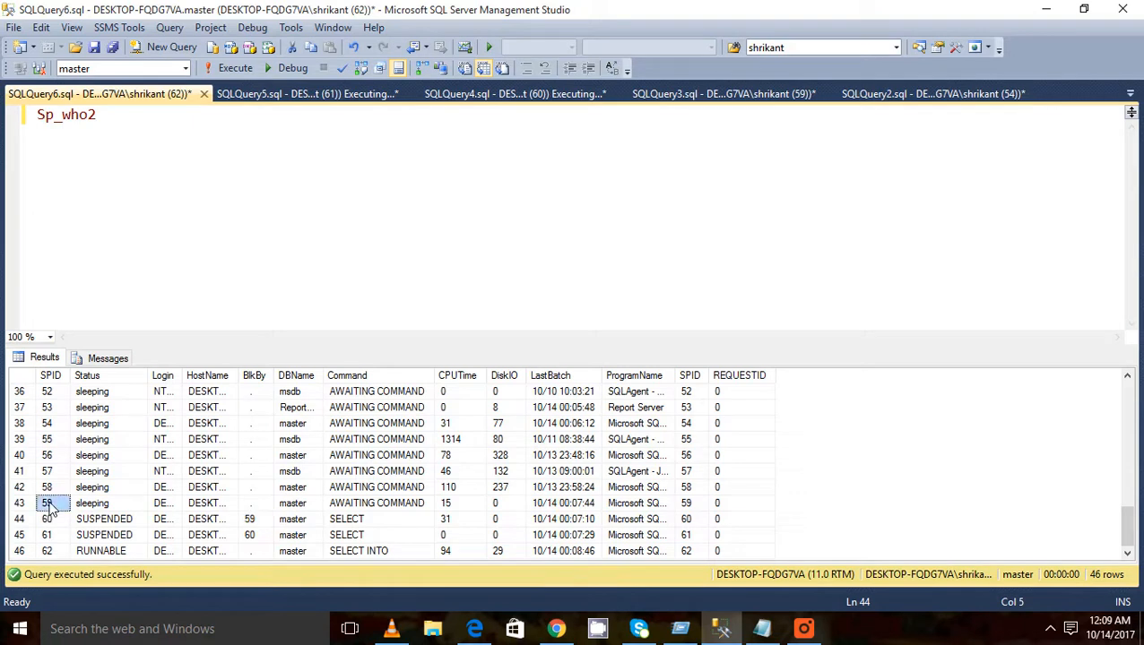
left_click(49, 501)
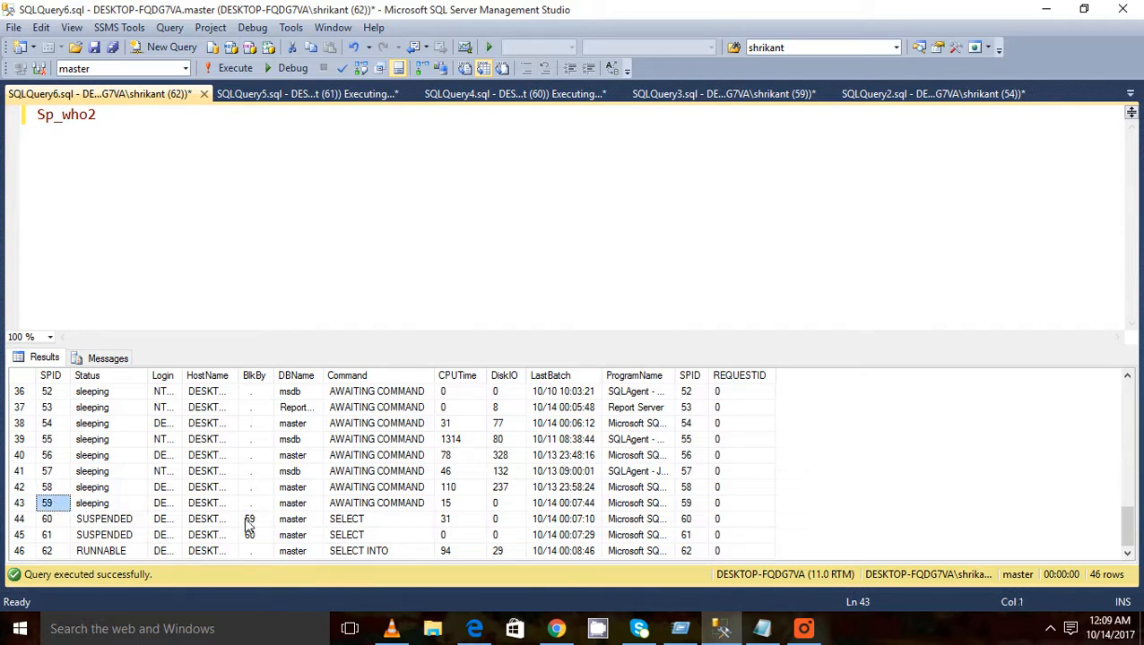
mouse_move(255, 527)
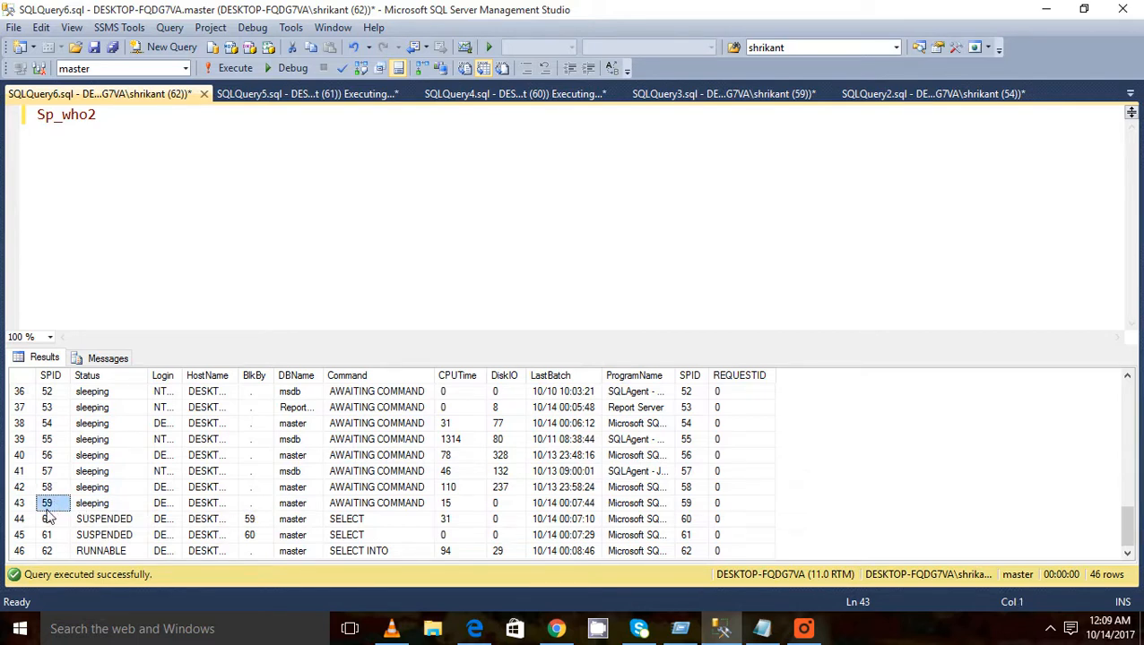
mouse_move(57, 538)
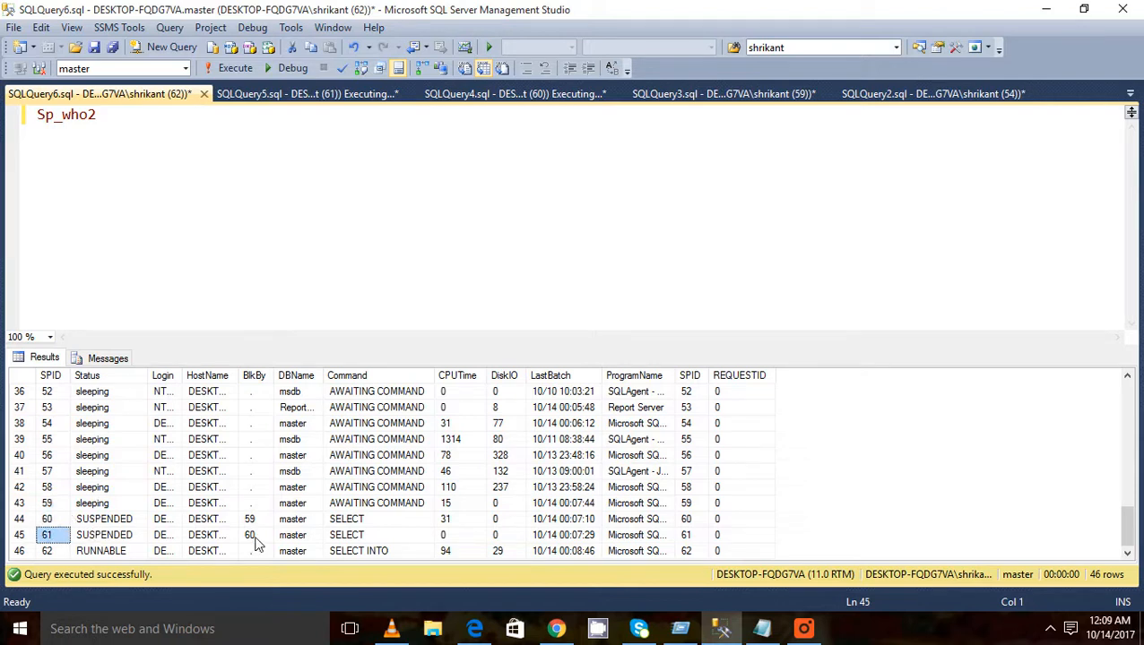
left_click(249, 534)
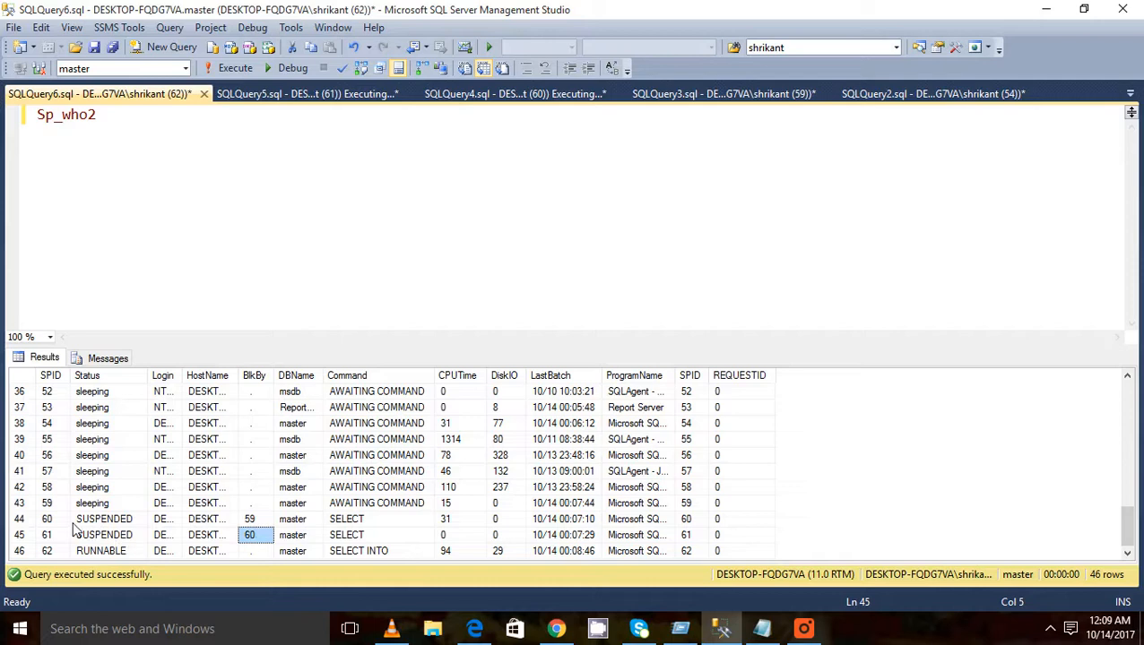
left_click(46, 502)
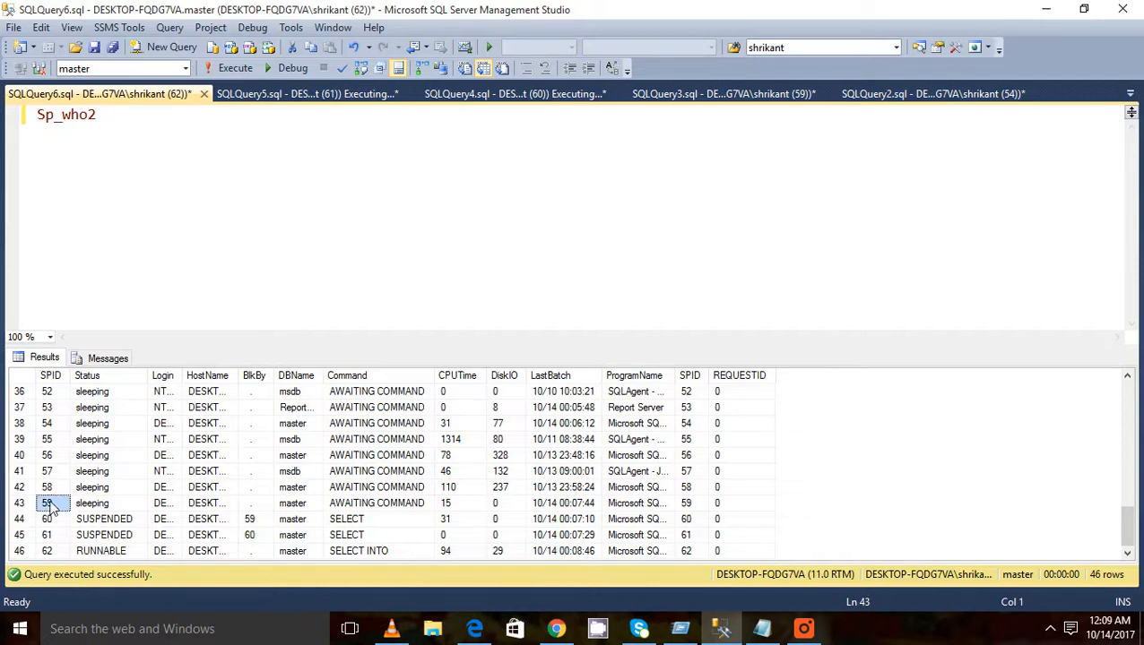
left_click(50, 520)
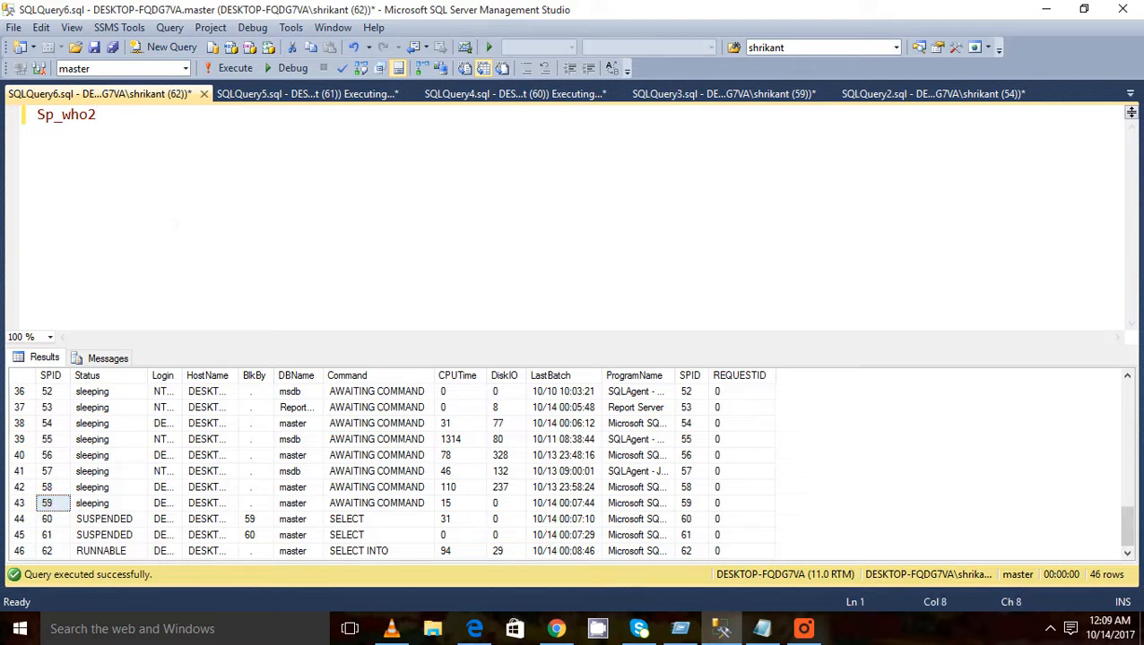
type("sp_lock 59")
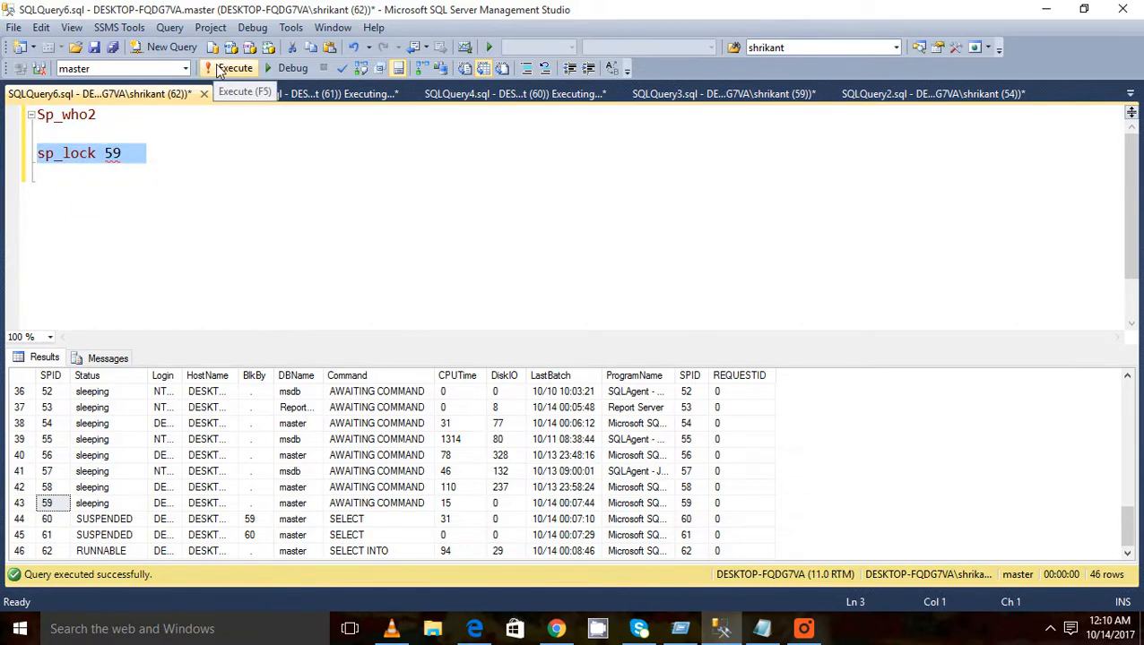
Run sp_lock 59 alone, showing its exclusive RID lock and intent-exclusive page and table locks
left_click(210, 68)
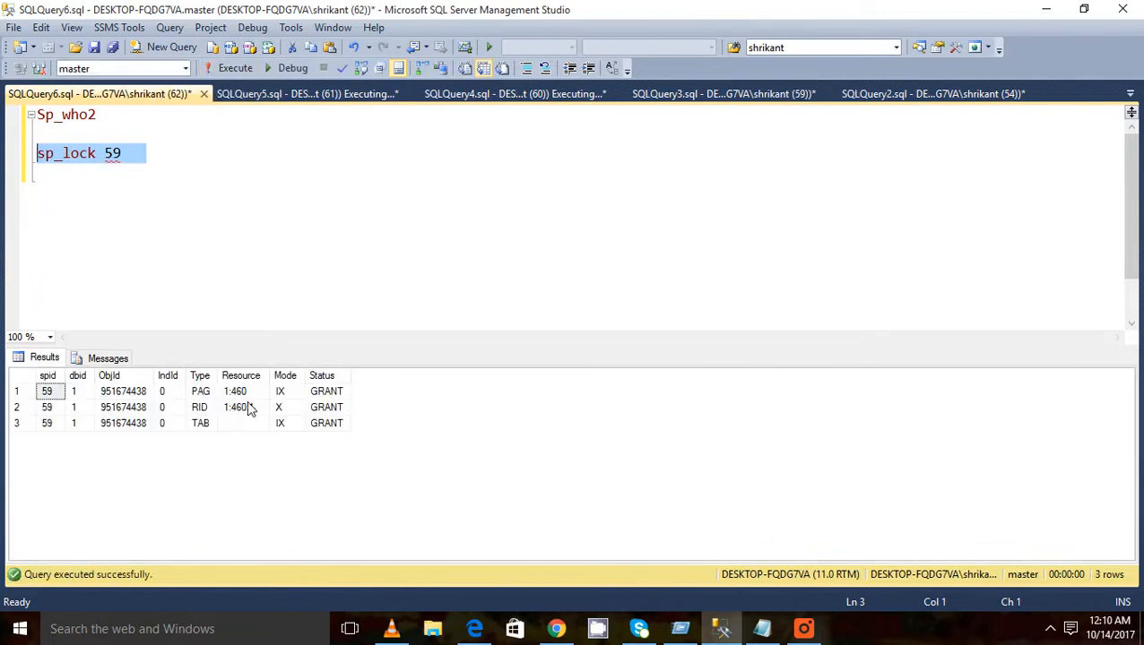